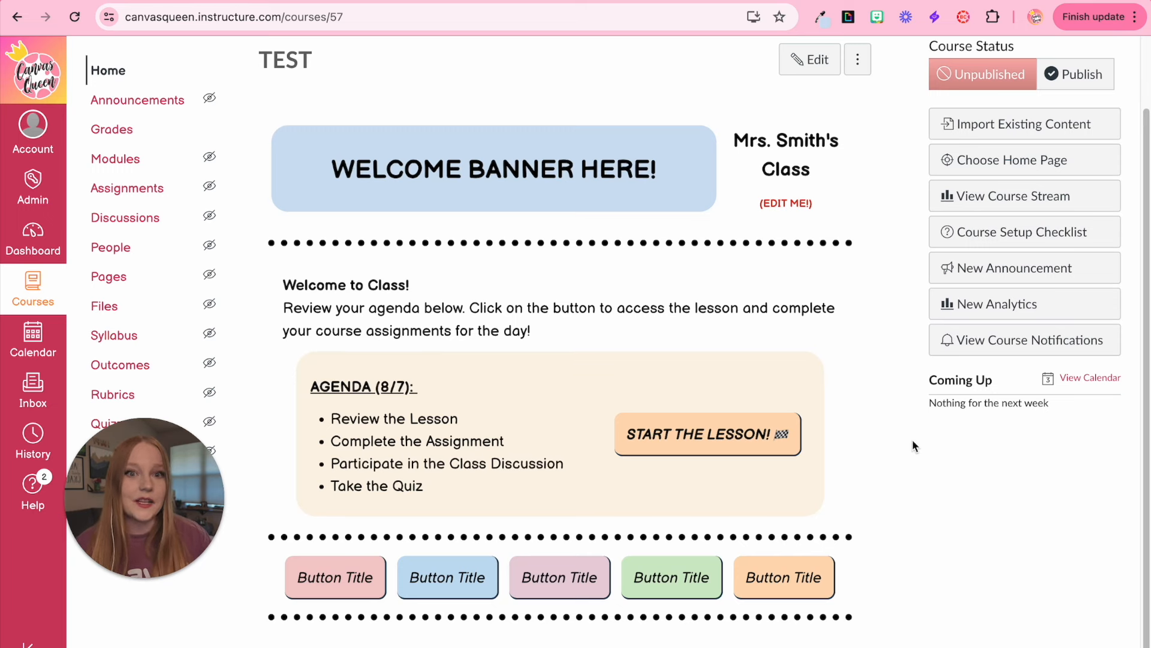
pyautogui.moveTo(909, 451)
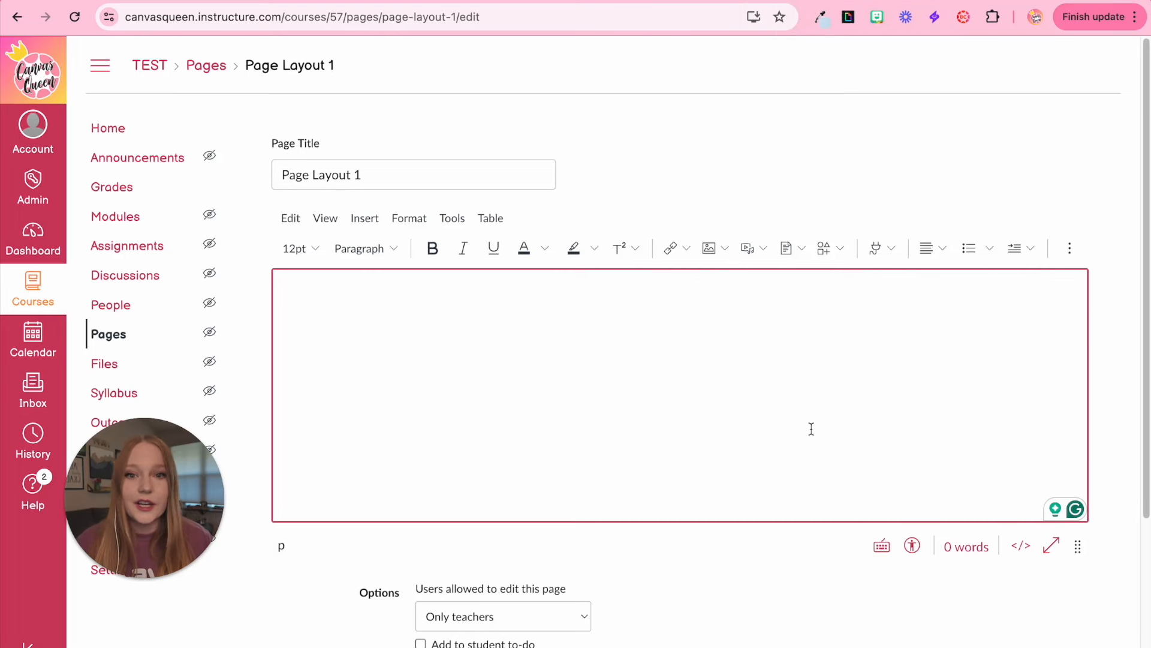
pyautogui.moveTo(997, 596)
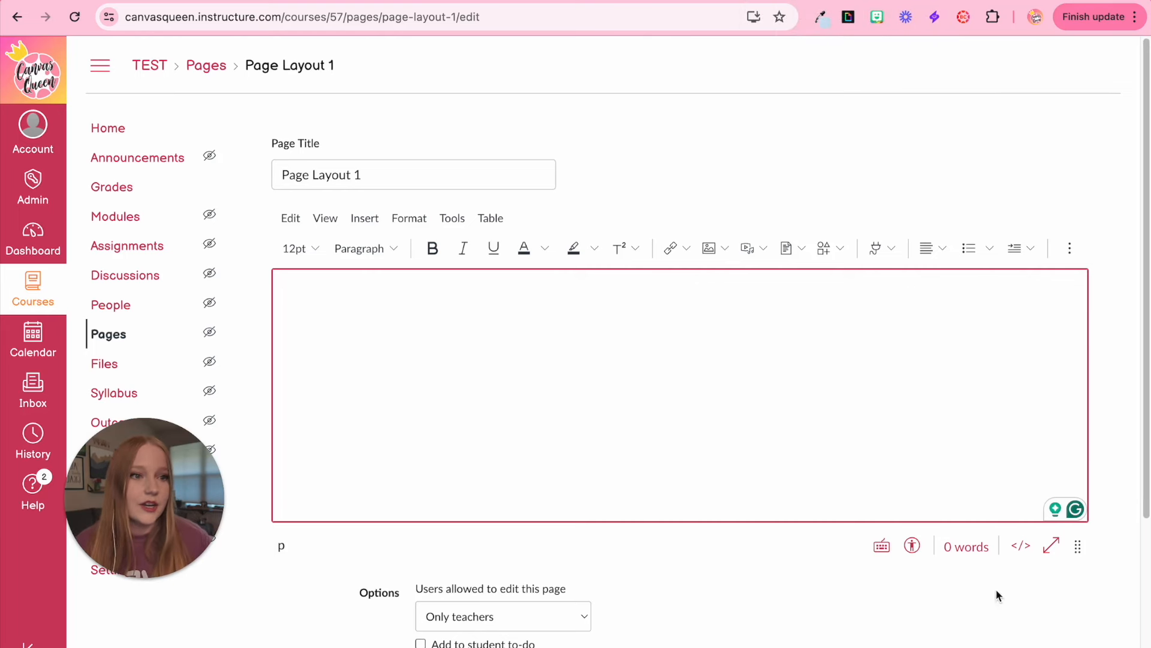
# - Switch Page Layout 1 to HTML editing and type an opening <div> tag
pyautogui.click(1020, 545)
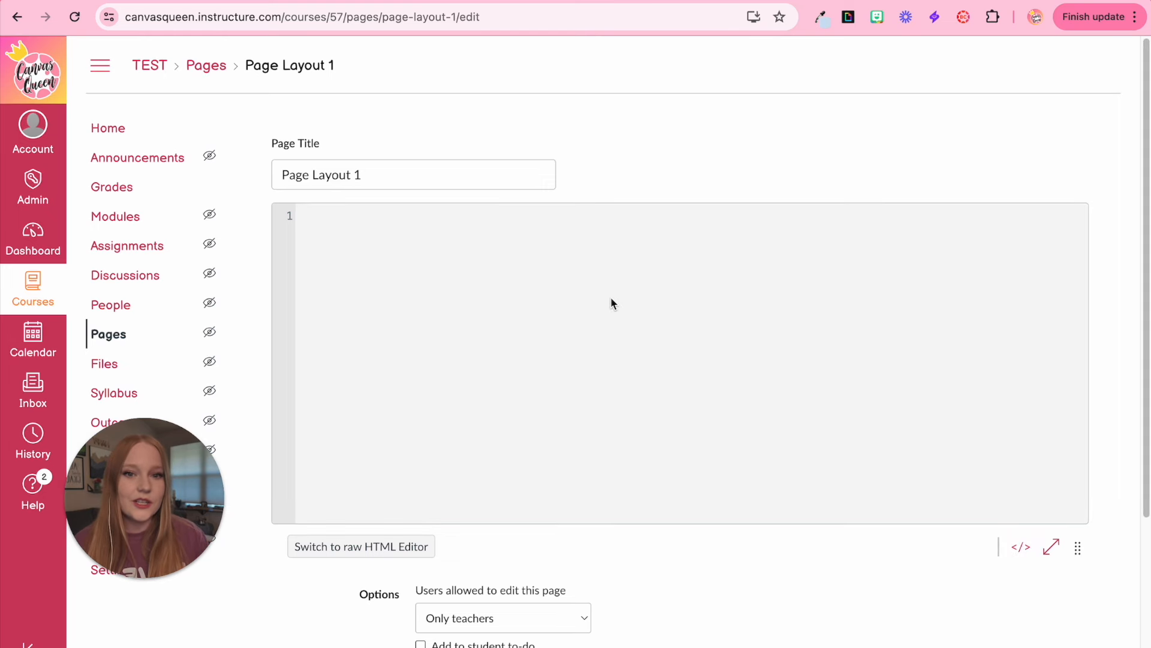
pyautogui.write('<')
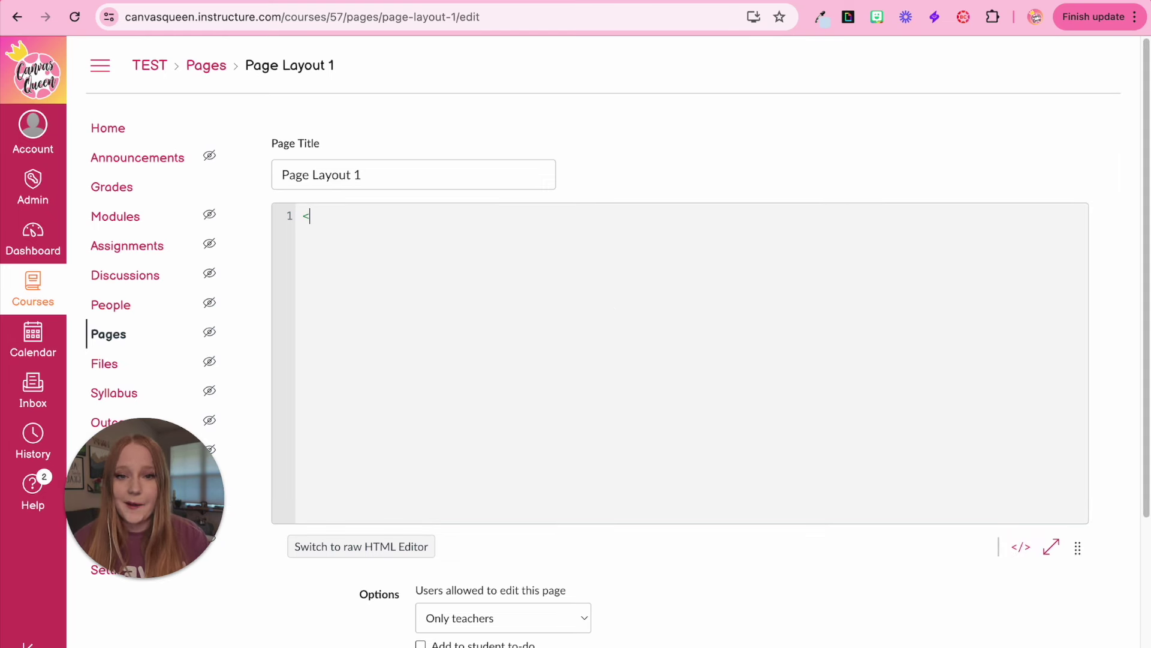
pyautogui.write('div')
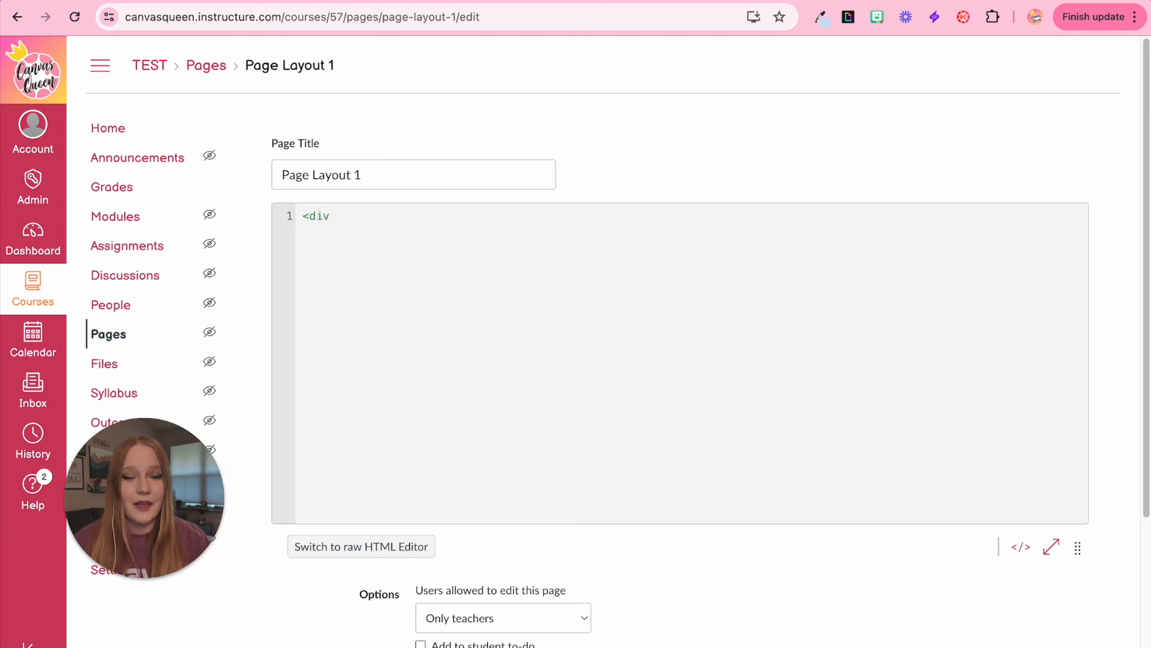
pyautogui.write('>')
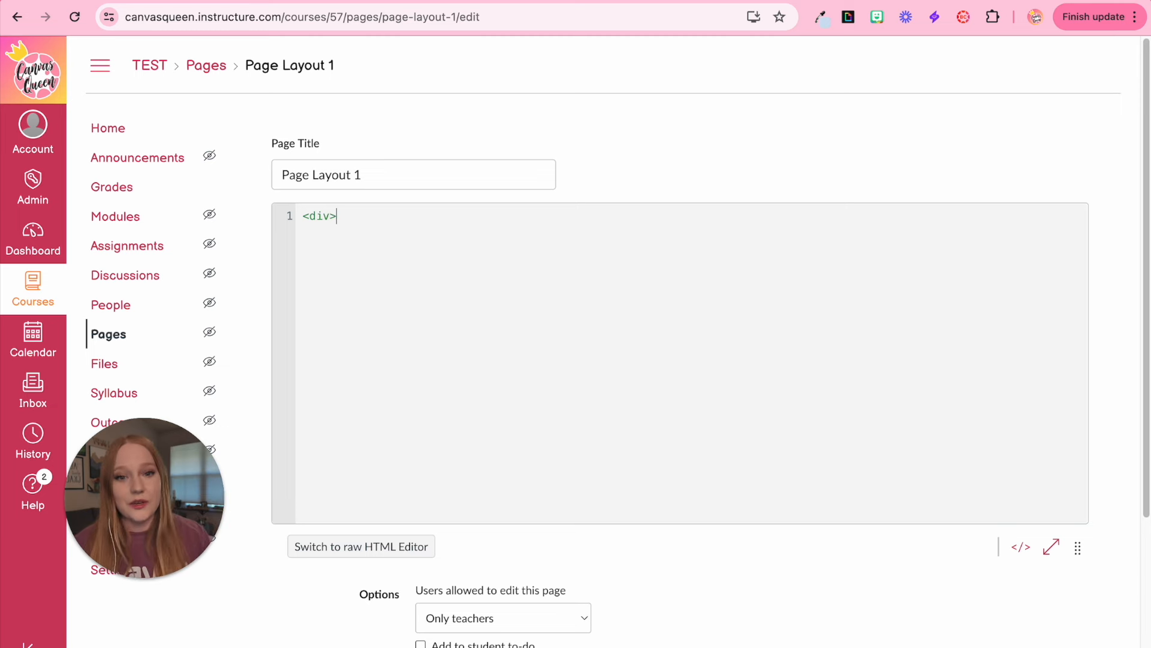
pyautogui.moveTo(606, 294)
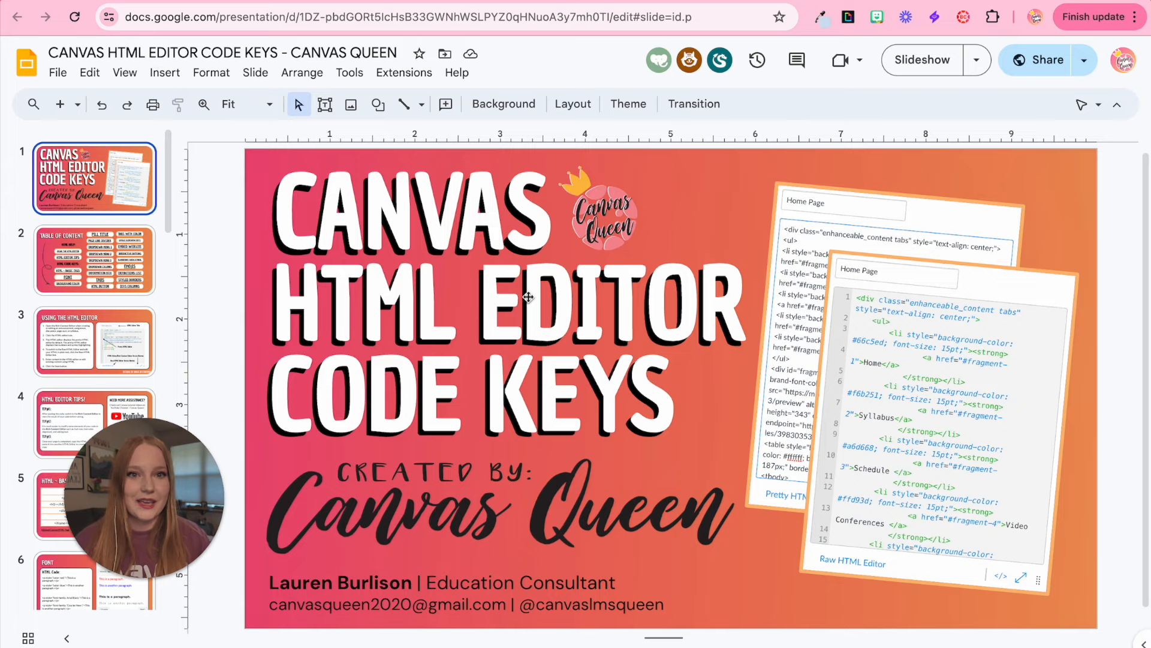
pyautogui.click(93, 259)
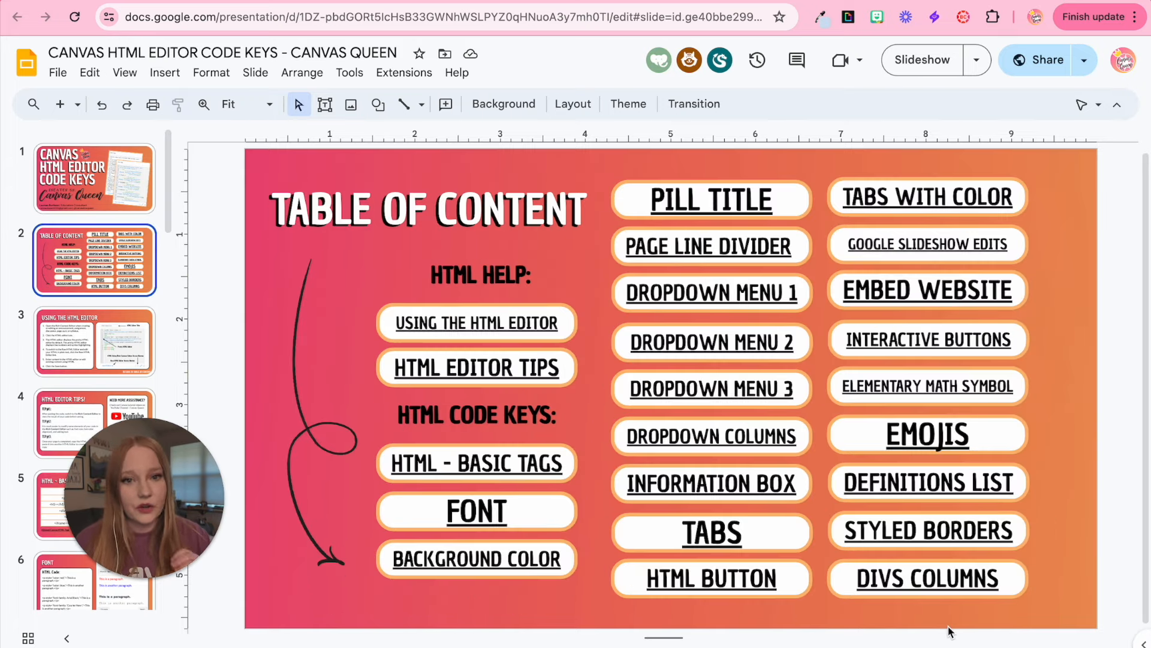
pyautogui.click(927, 578)
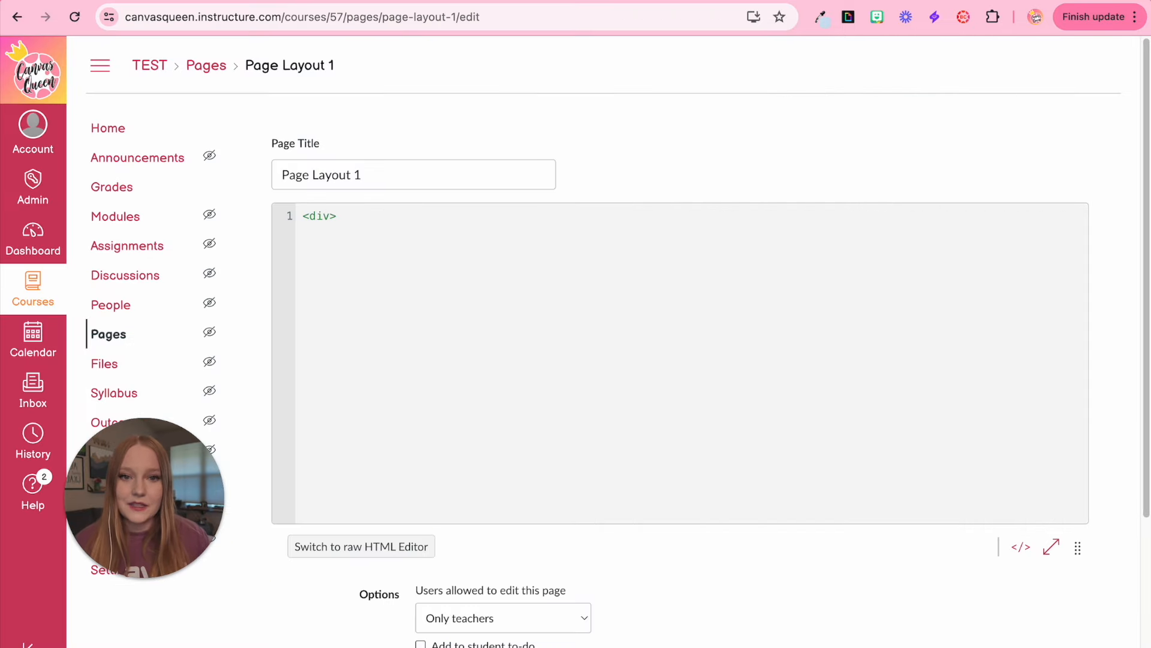
# - Paste the column code over <div>, delete cells 3 and 4, and set flex-basis 75%
pyautogui.doubleClick(319, 215)
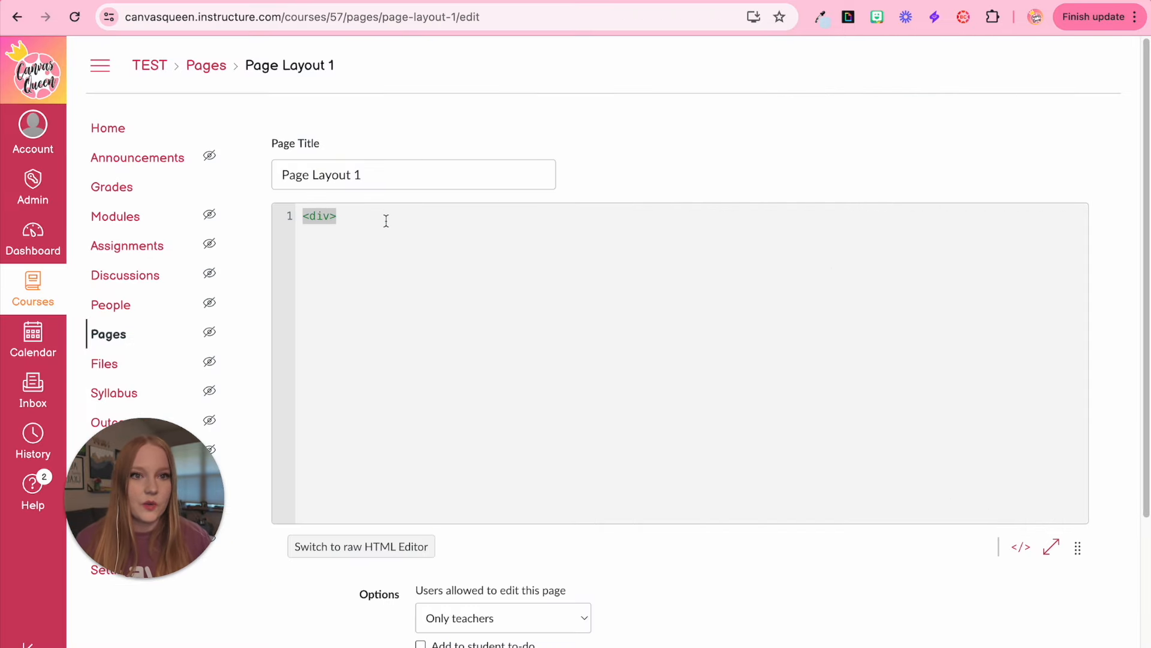
pyautogui.rightClick(360, 228)
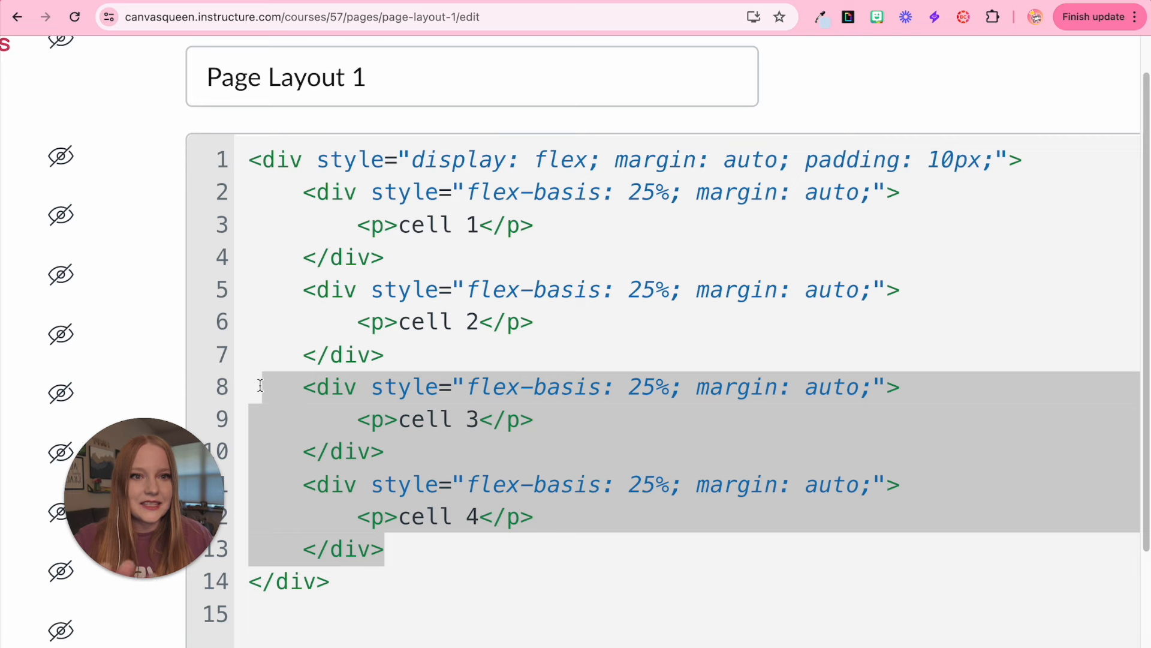
pyautogui.moveTo(271, 441)
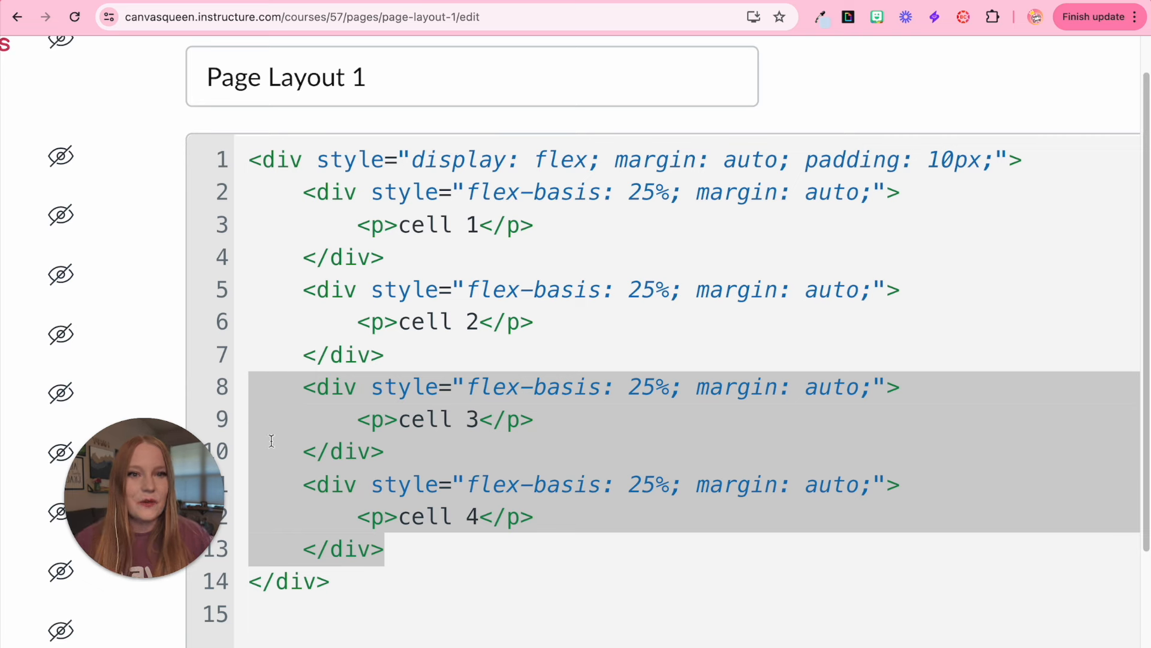
pyautogui.moveTo(457, 485)
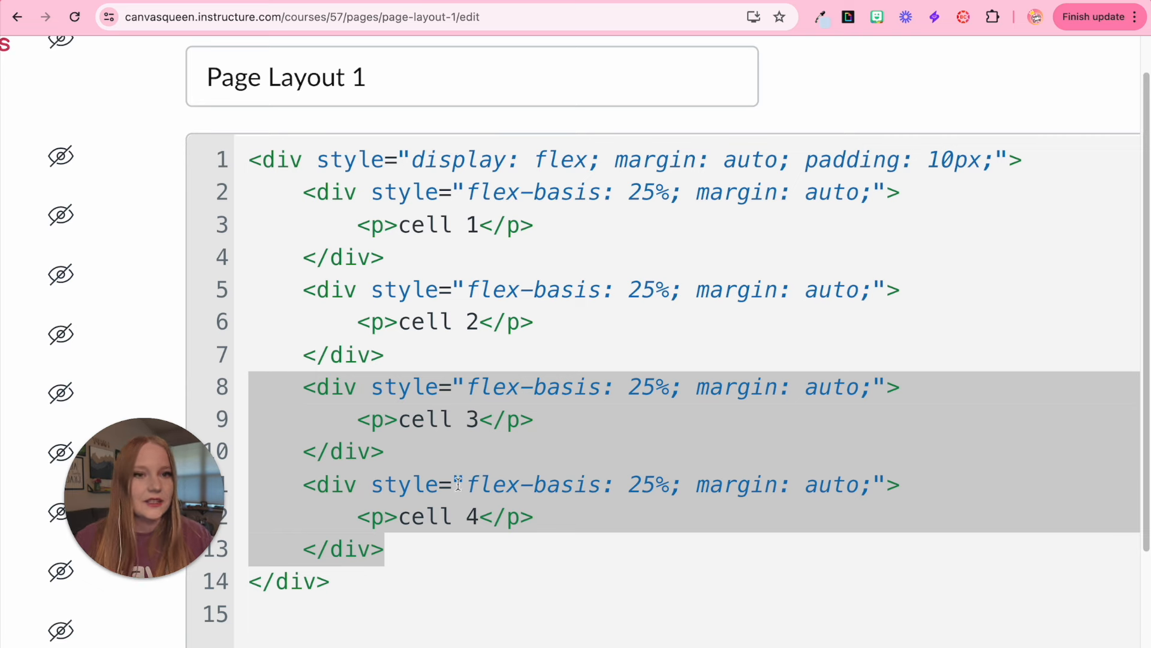
pyautogui.press('Delete')
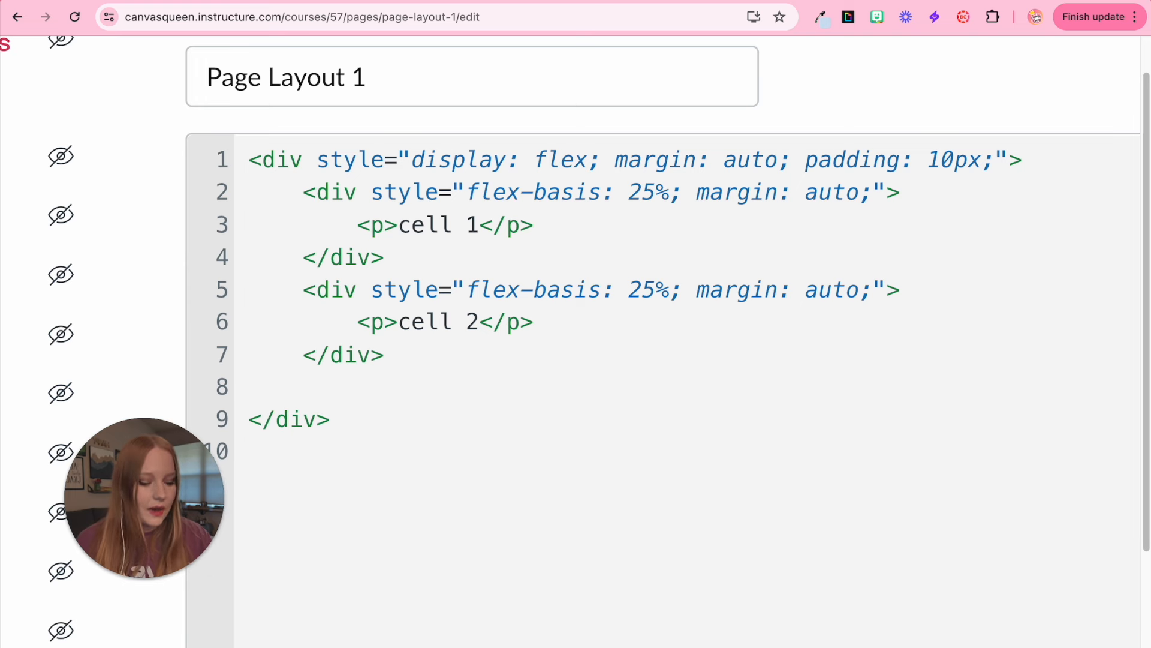
pyautogui.press('Backspace')
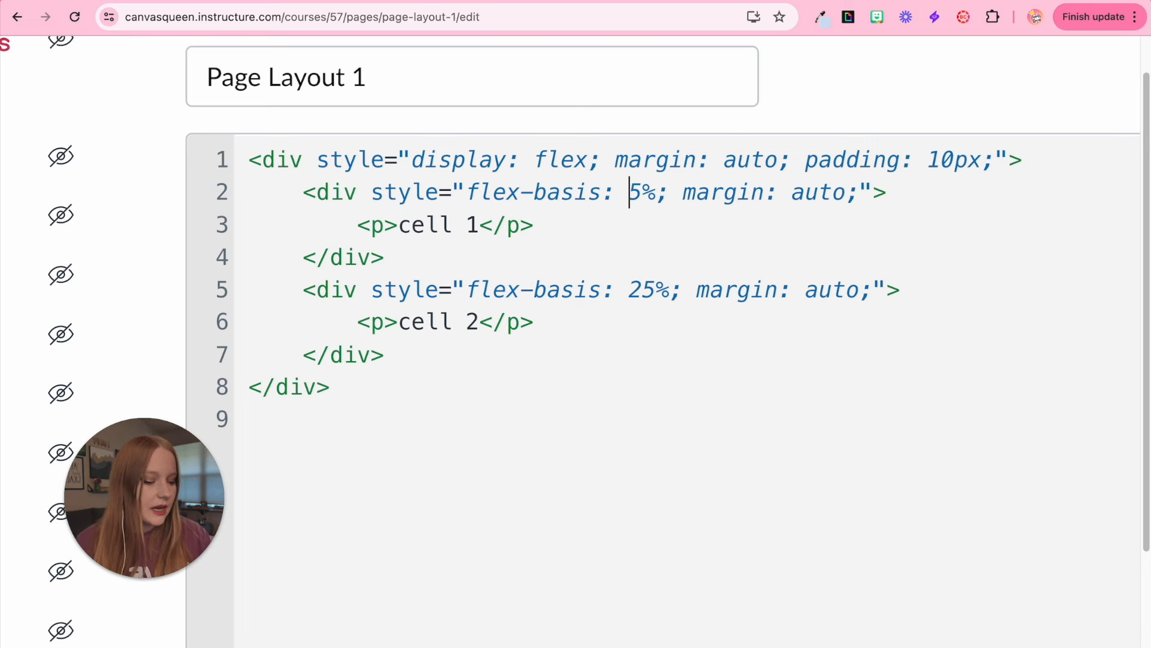
pyautogui.write('7')
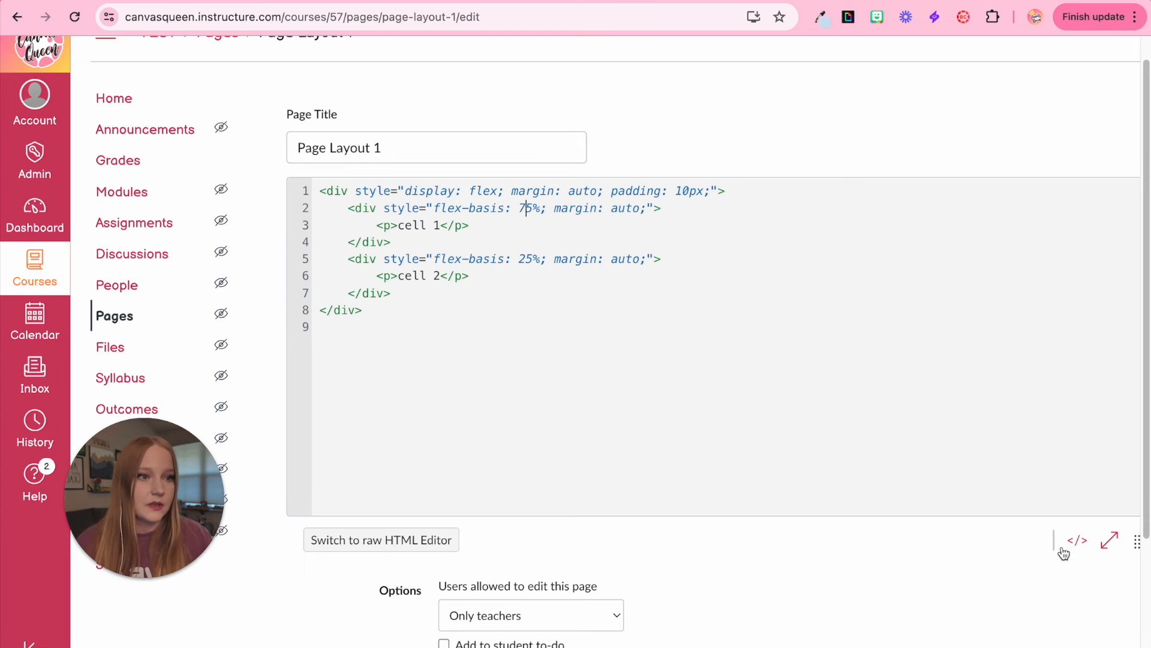
# - Fill the cells with centred 'Welcome Banner' and 'Mrs. Janoska', then check the HTML
pyautogui.click(382, 540)
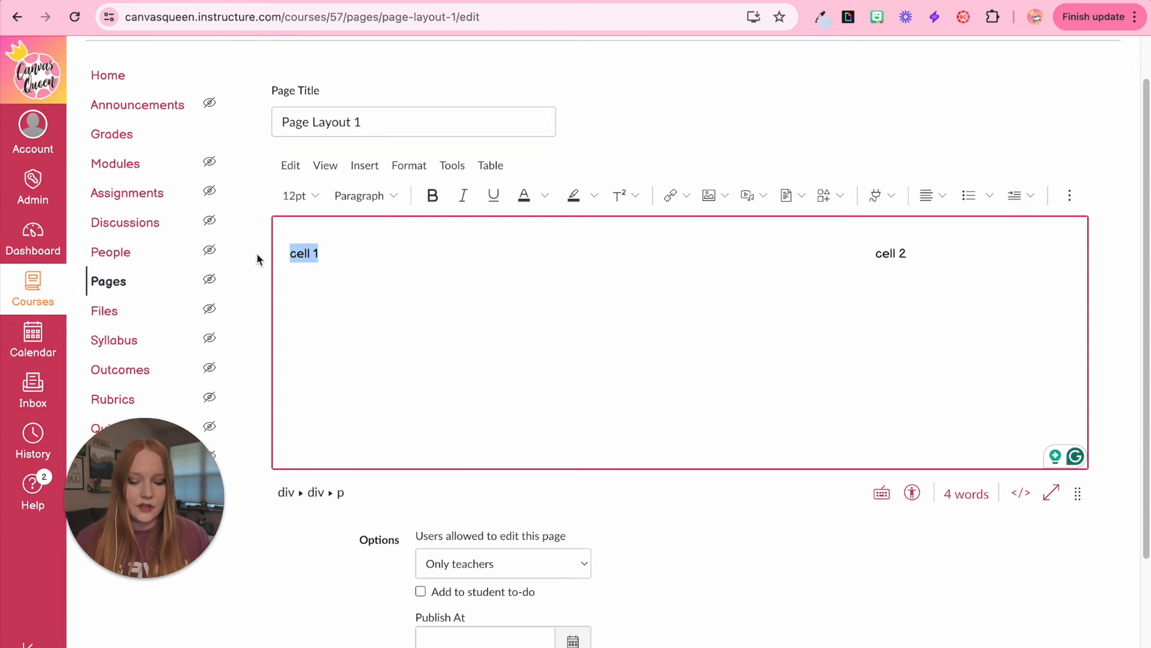
pyautogui.write('Welcome Ban')
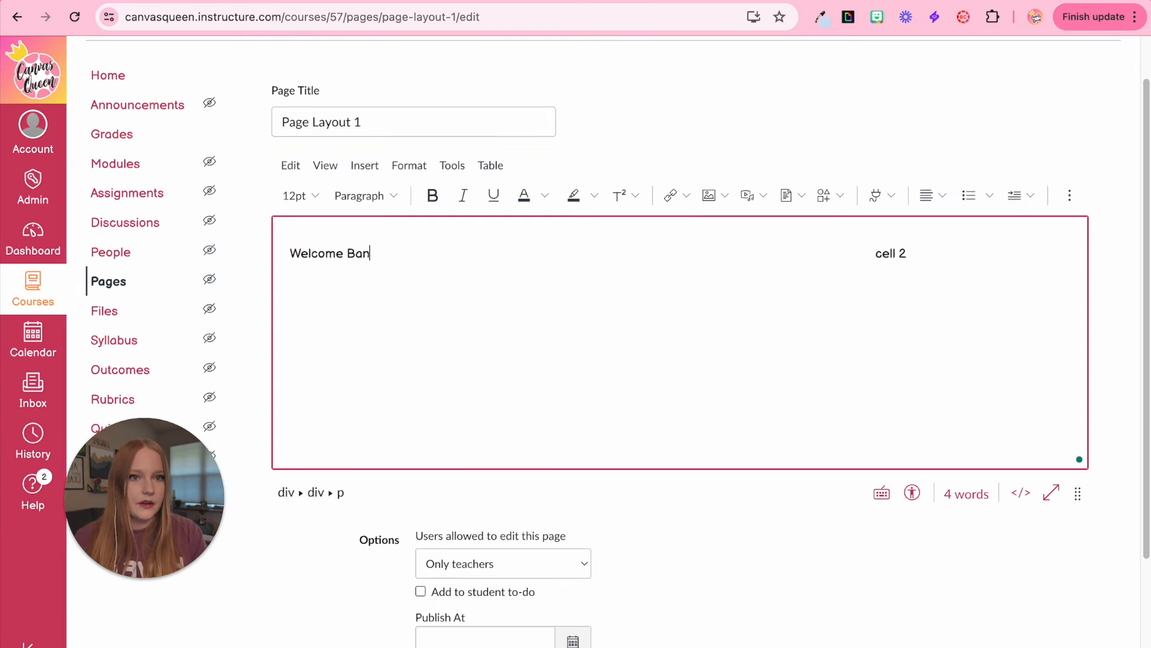
pyautogui.doubleClick(890, 253)
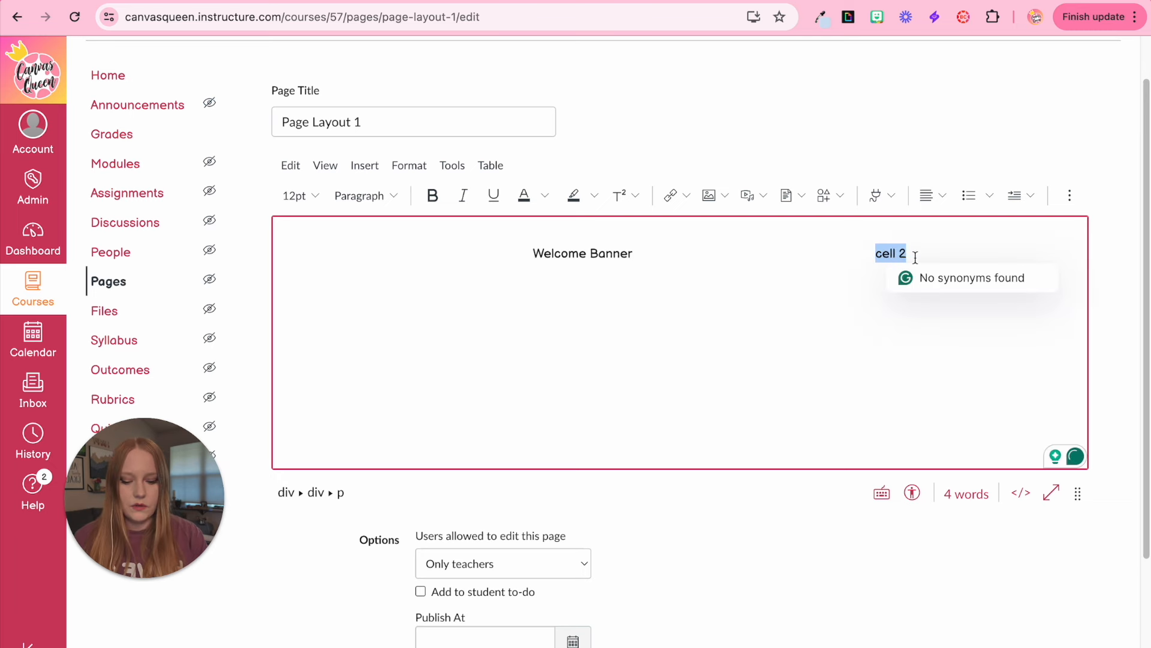
pyautogui.write('Mrs. Janoska')
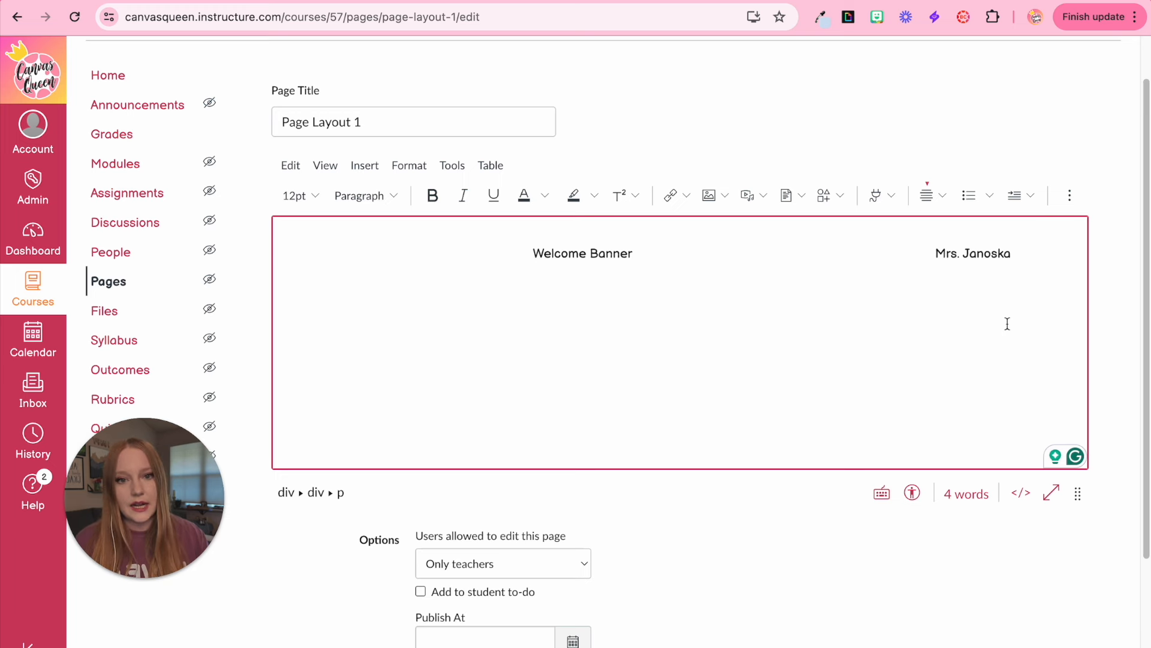
pyautogui.click(1011, 253)
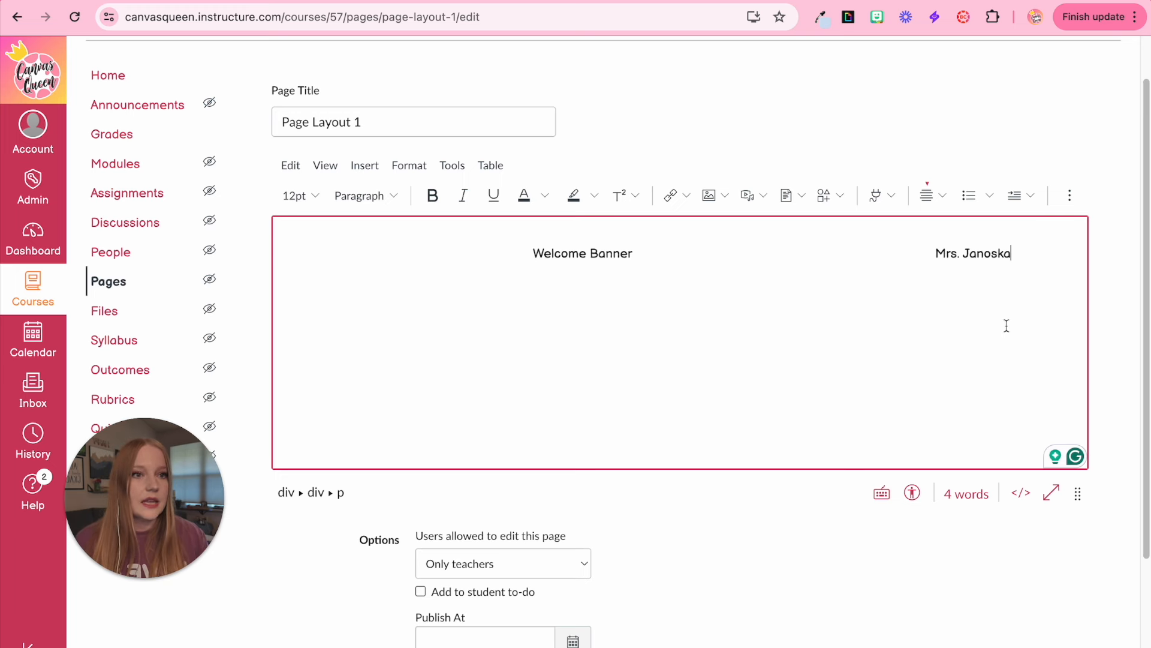
pyautogui.click(1020, 493)
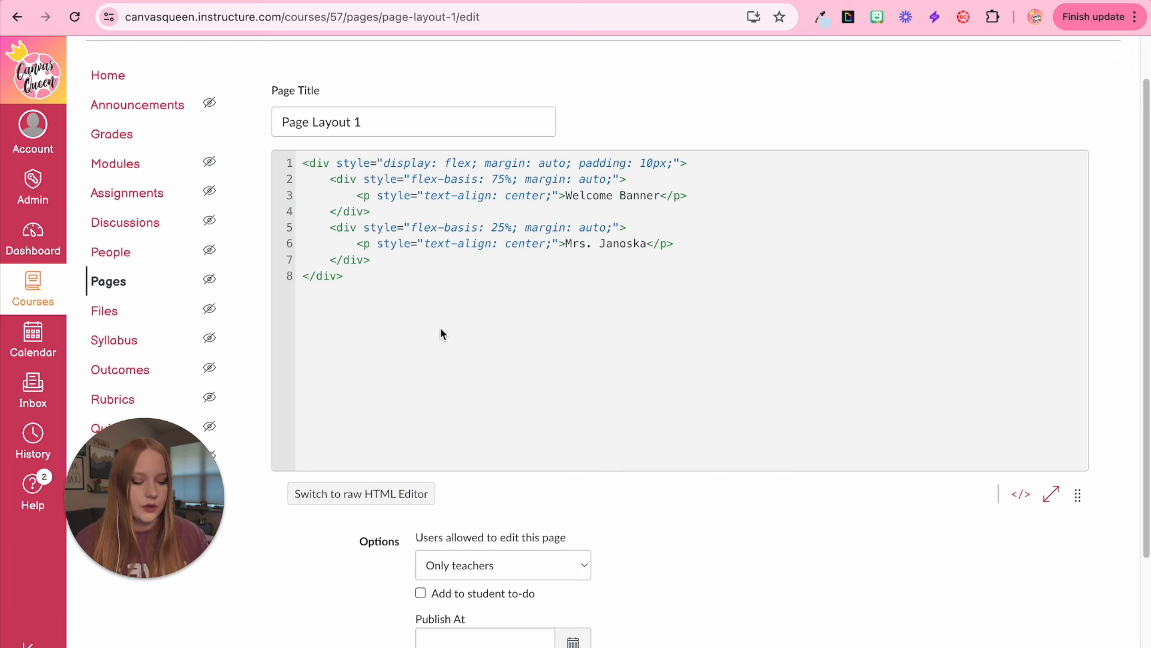
# - Add an <hr /> divider below the banner row
pyautogui.write('<')
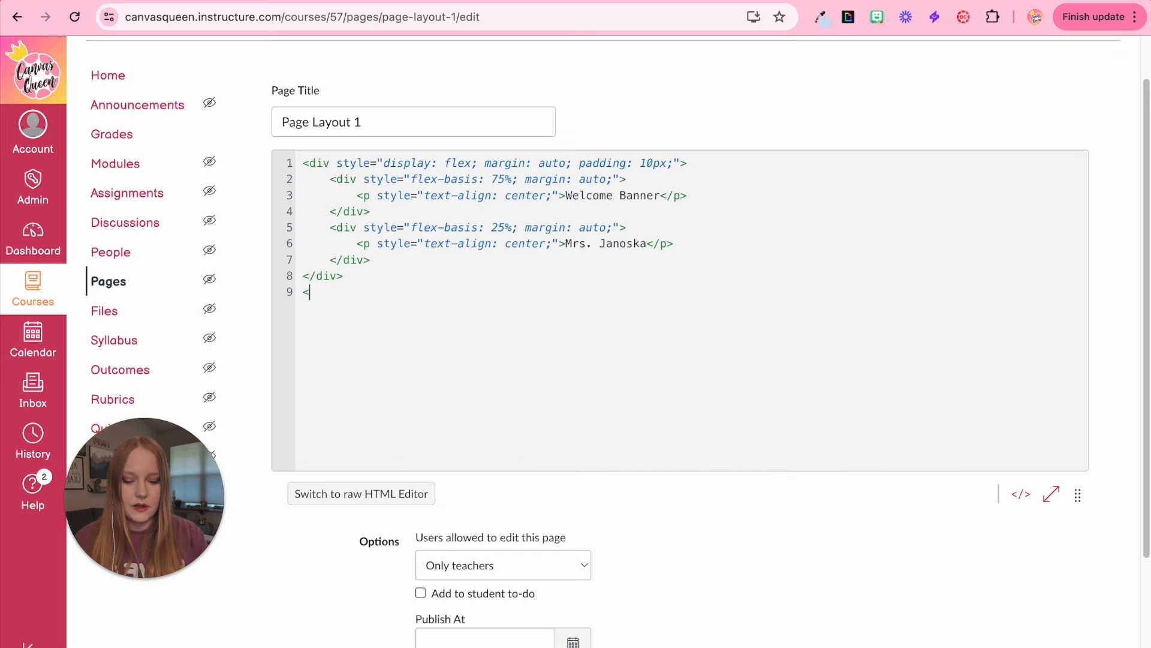
pyautogui.write('hr')
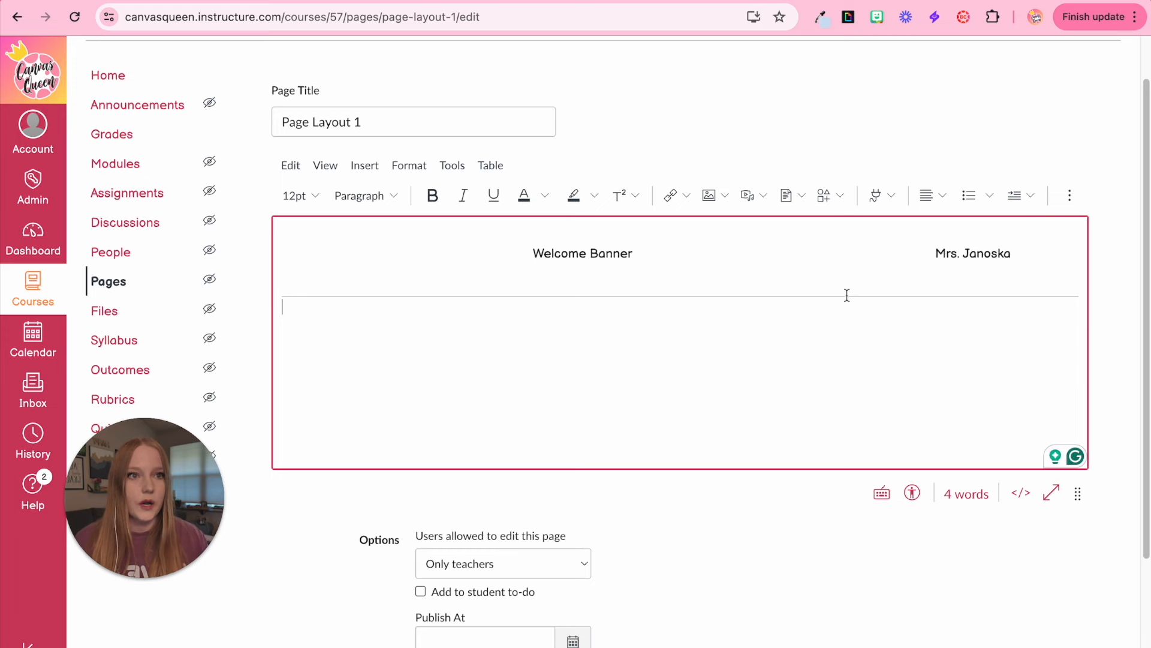
pyautogui.click(108, 71)
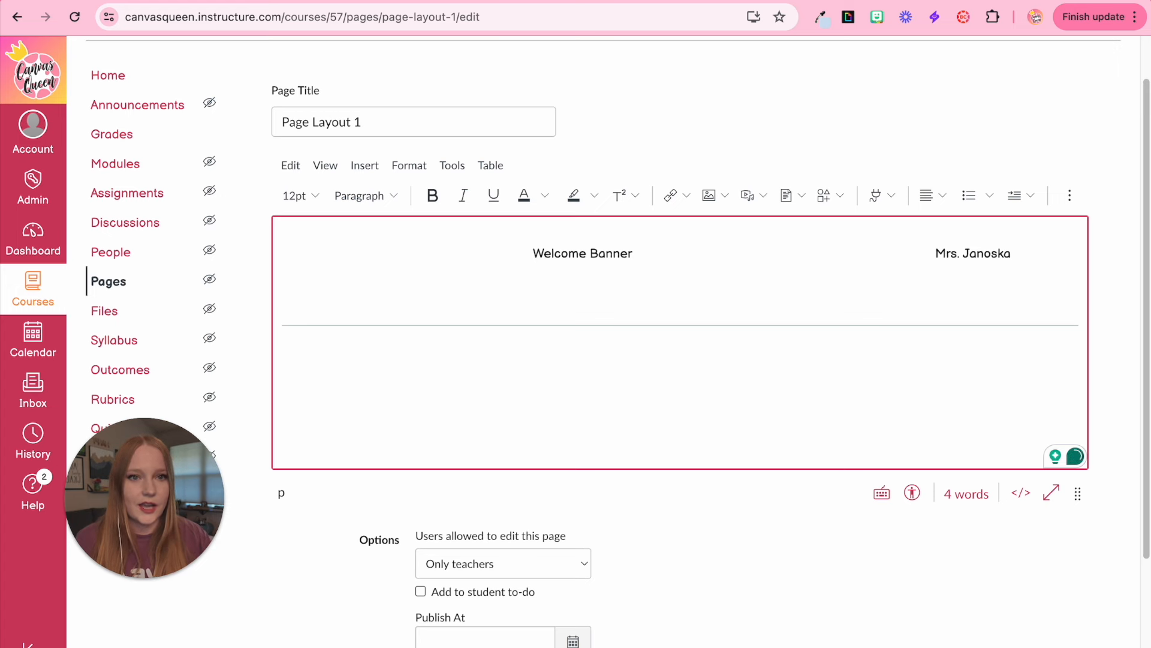
pyautogui.click(1020, 493)
pyautogui.write('<div>')
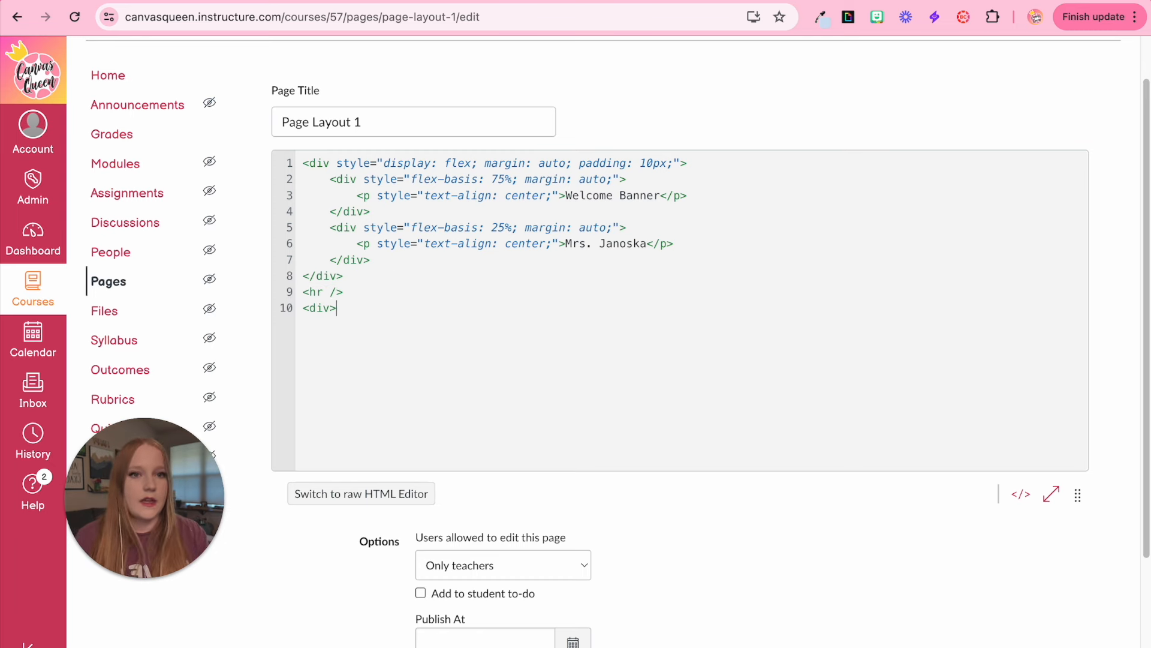
# - Add a new div containing a 'hi' paragraph after the divider
pyautogui.write('<p>')
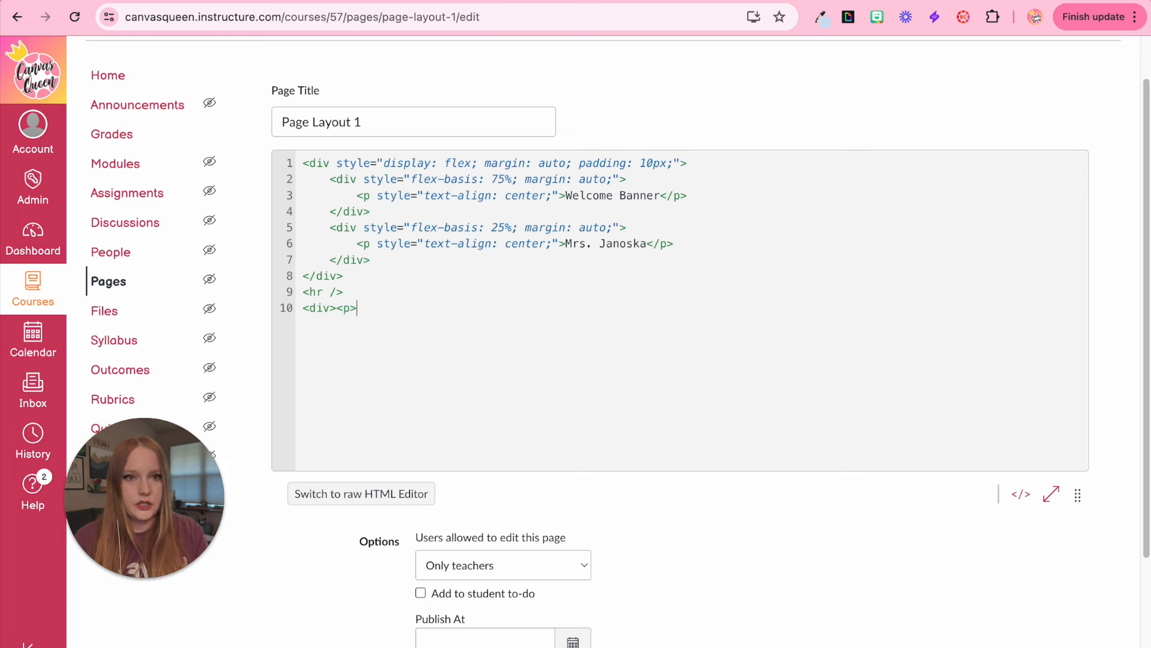
pyautogui.write('hi')
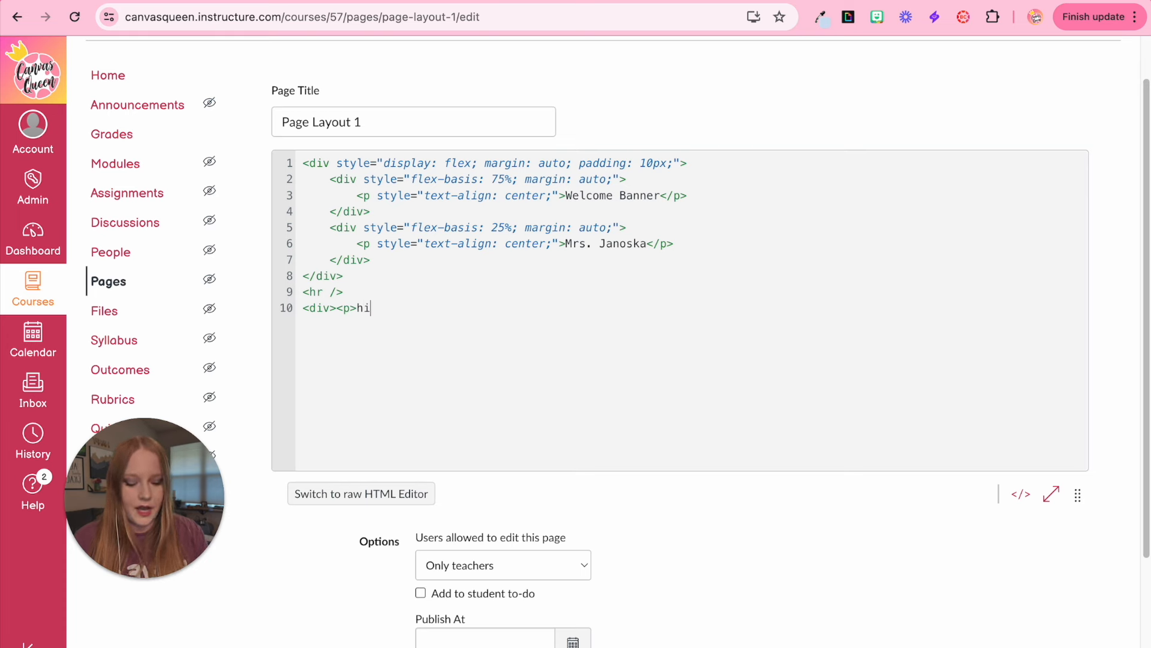
pyautogui.write('</p>')
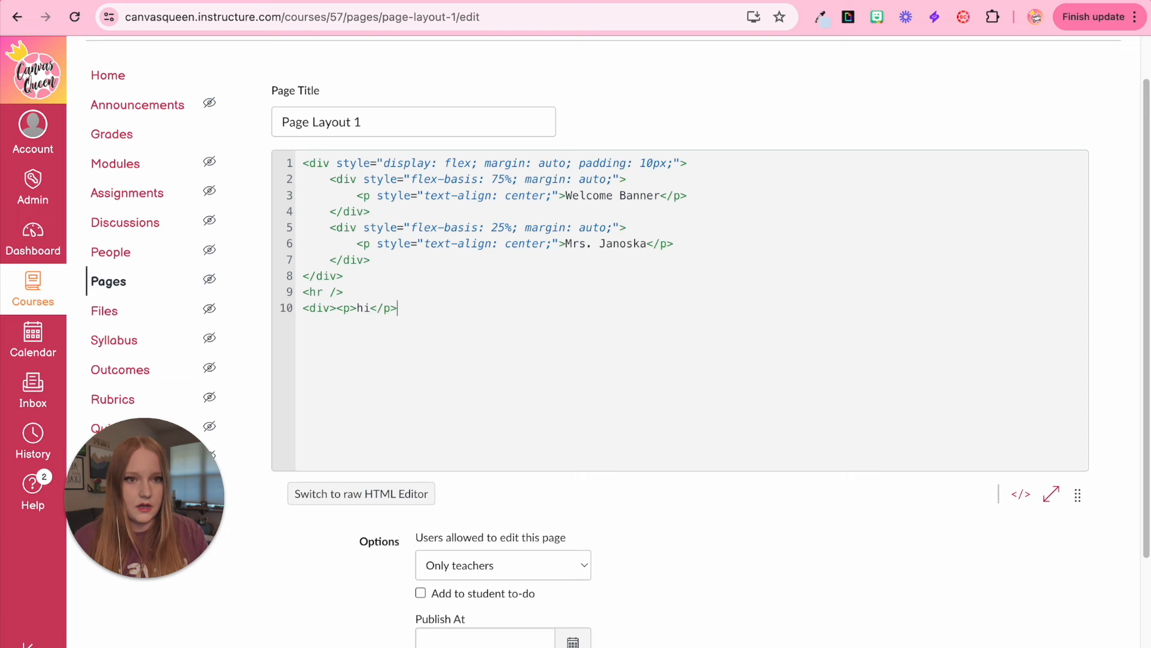
pyautogui.write('</div>')
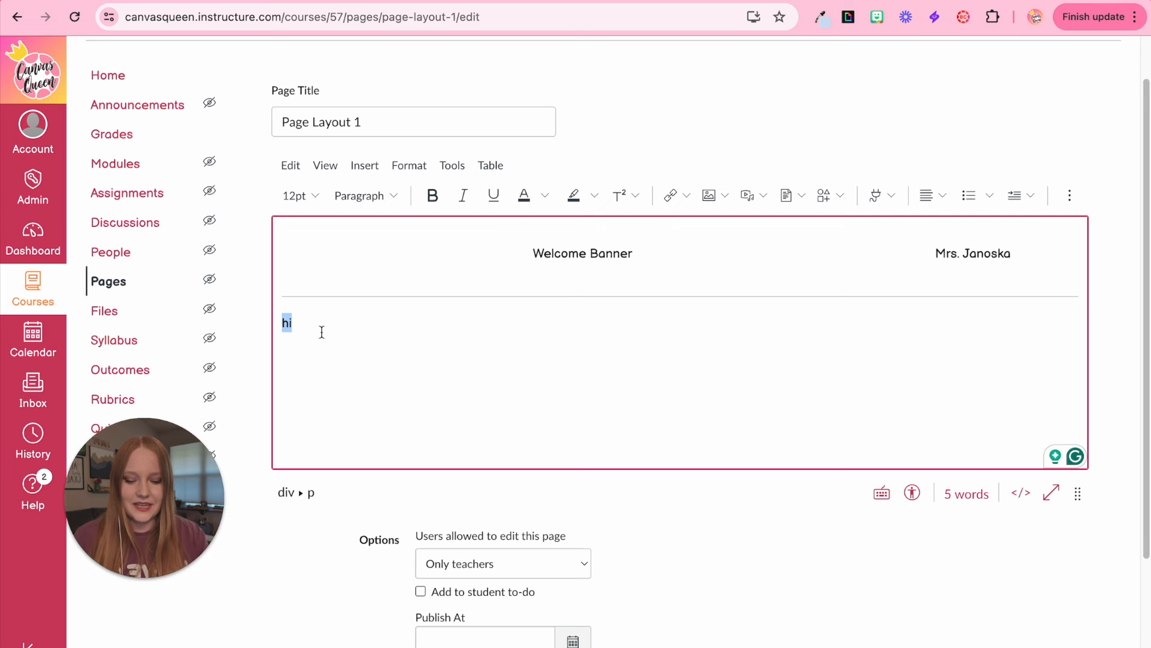
# - Replace 'hi' with 'Welcome Message Here!' and add the green assessment box code
pyautogui.write('Welcome Message HEre!')
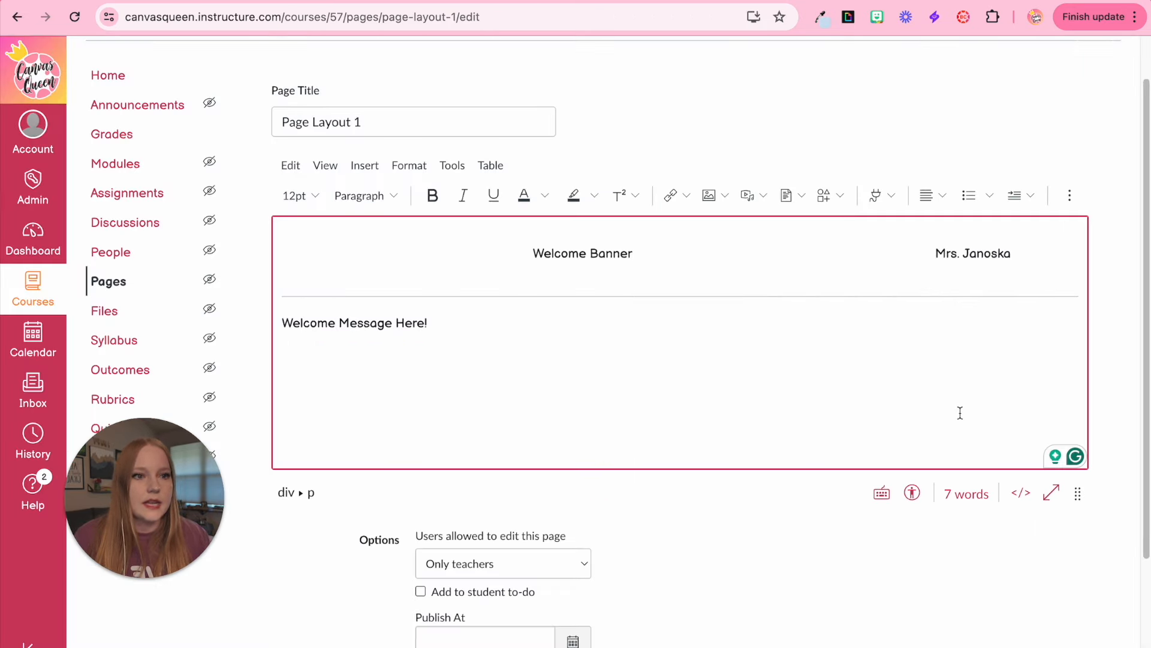
pyautogui.click(1020, 492)
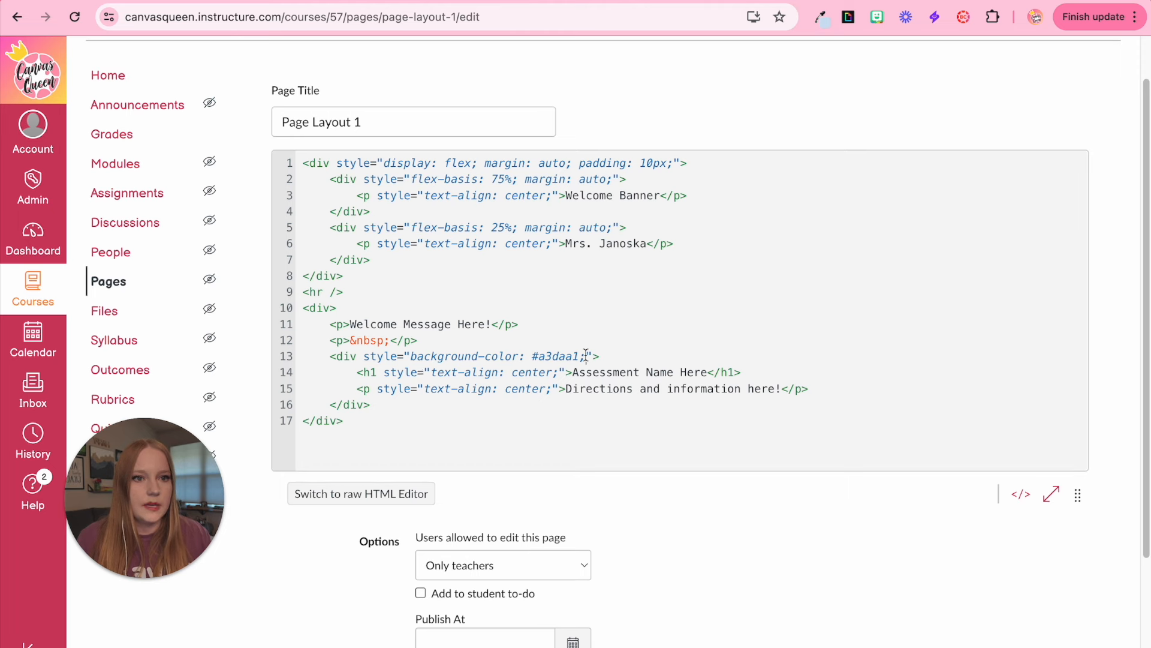
# - Give the green box 85% width and auto margin to centre it
pyautogui.write('wid')
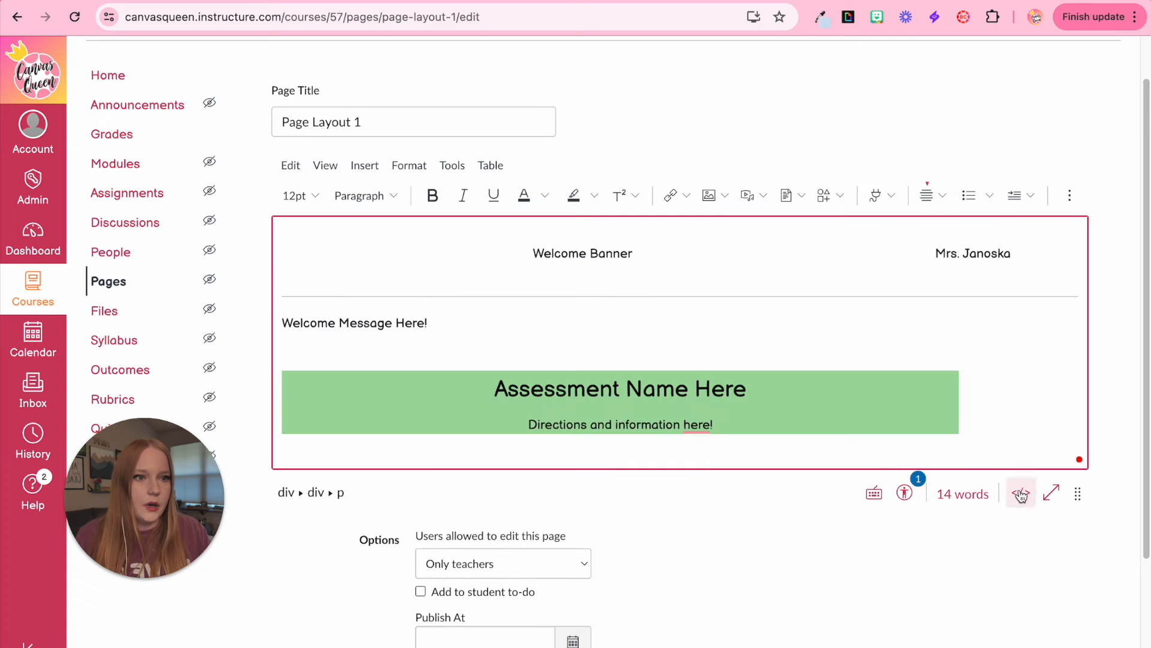
pyautogui.click(1021, 494)
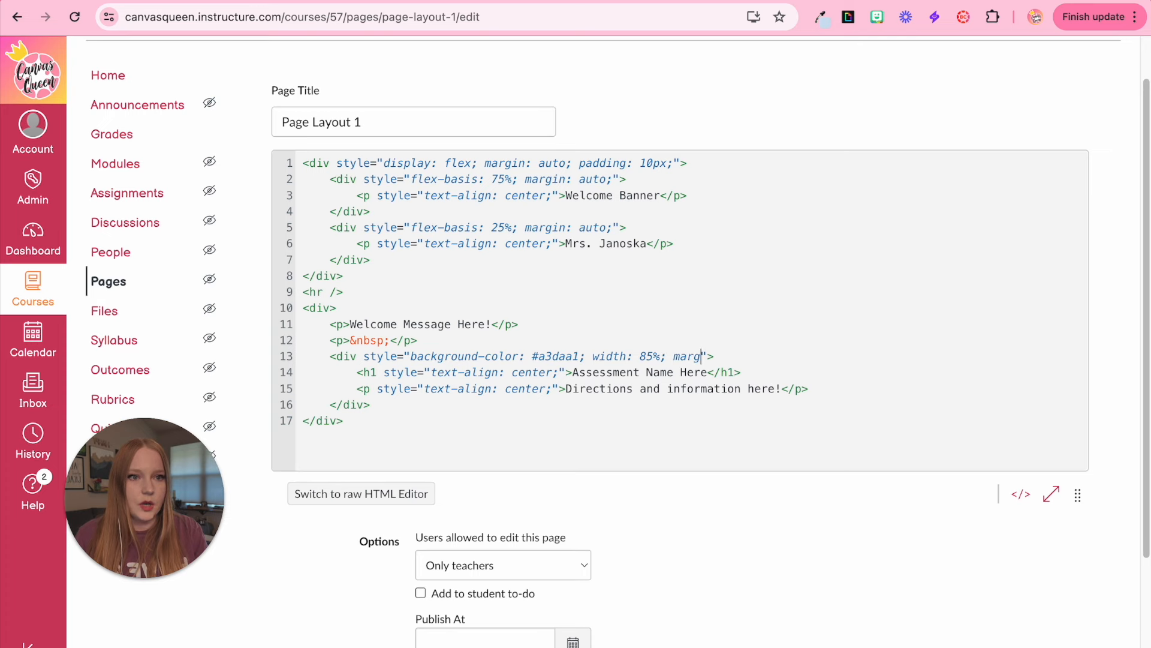
pyautogui.click(360, 493)
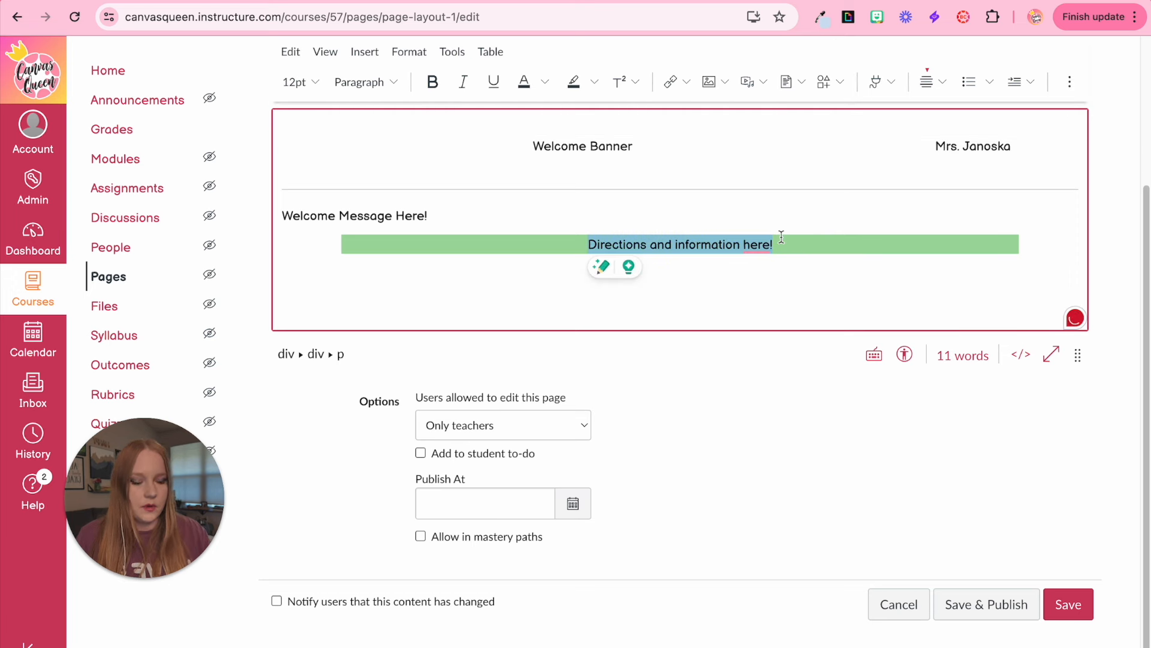
# - Add an 'AGENDA:' heading and 15px padding to the agenda box
pyautogui.write('Agenda:<br /><br /></p>')
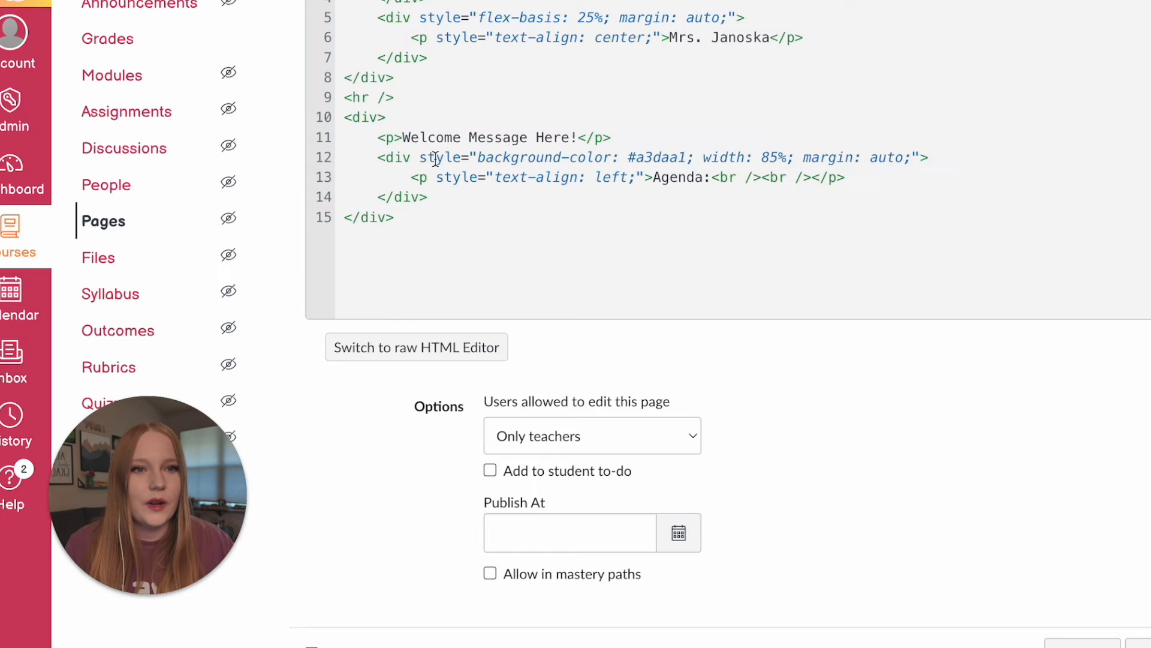
pyautogui.write('p')
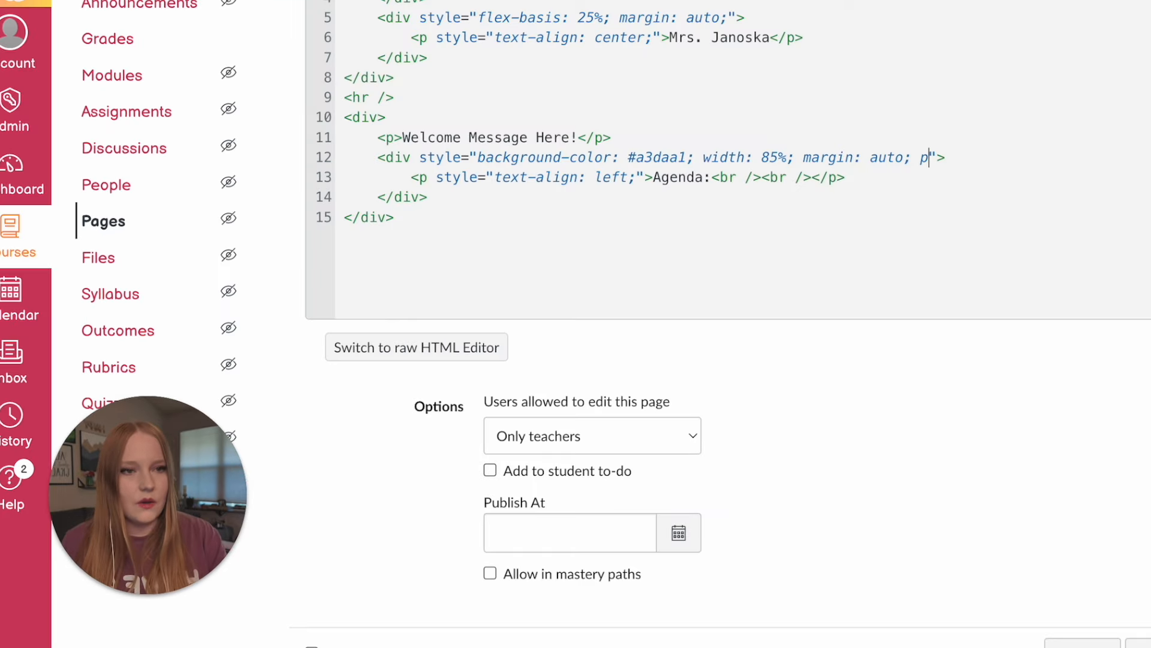
pyautogui.write('adding')
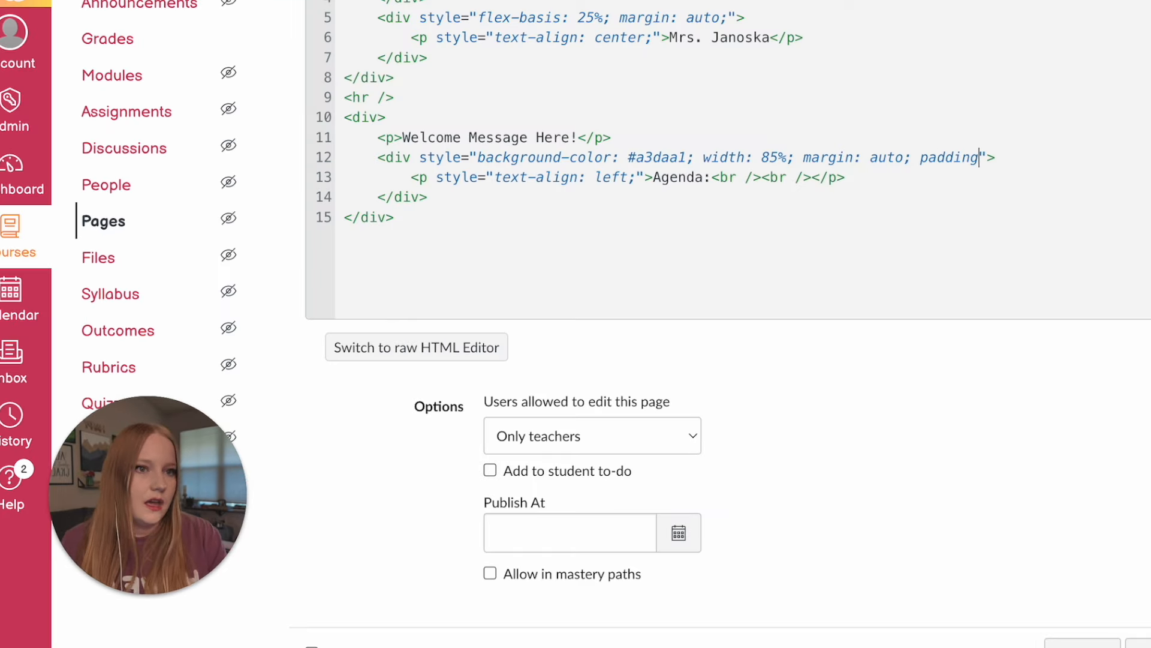
pyautogui.click(417, 347)
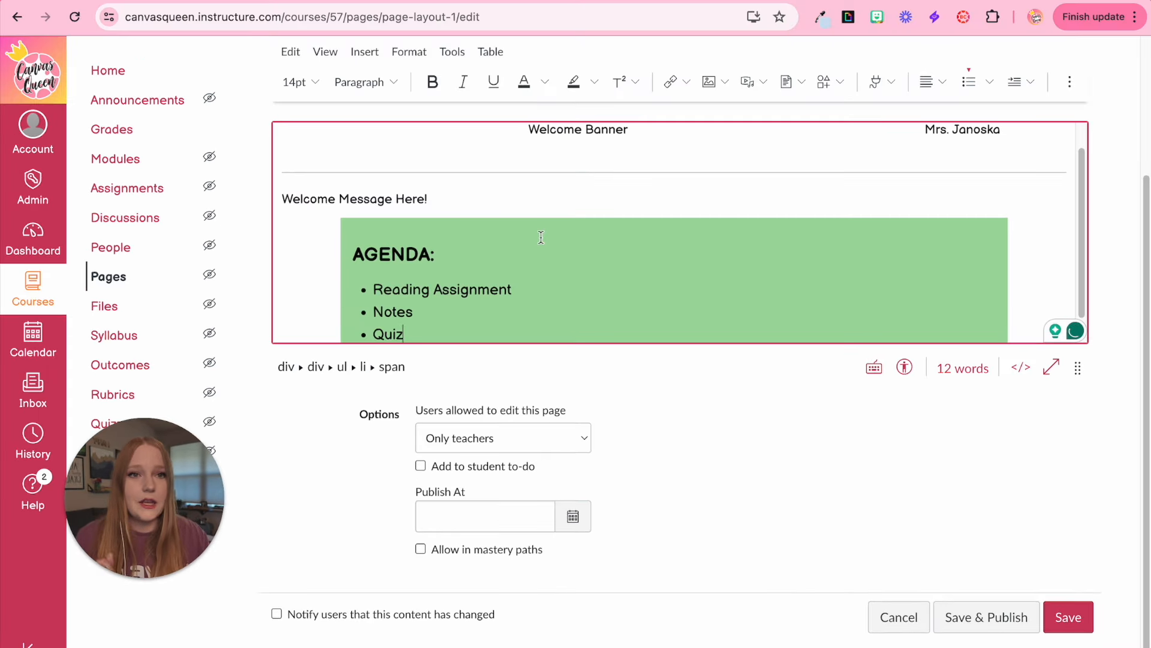
pyautogui.click(1021, 367)
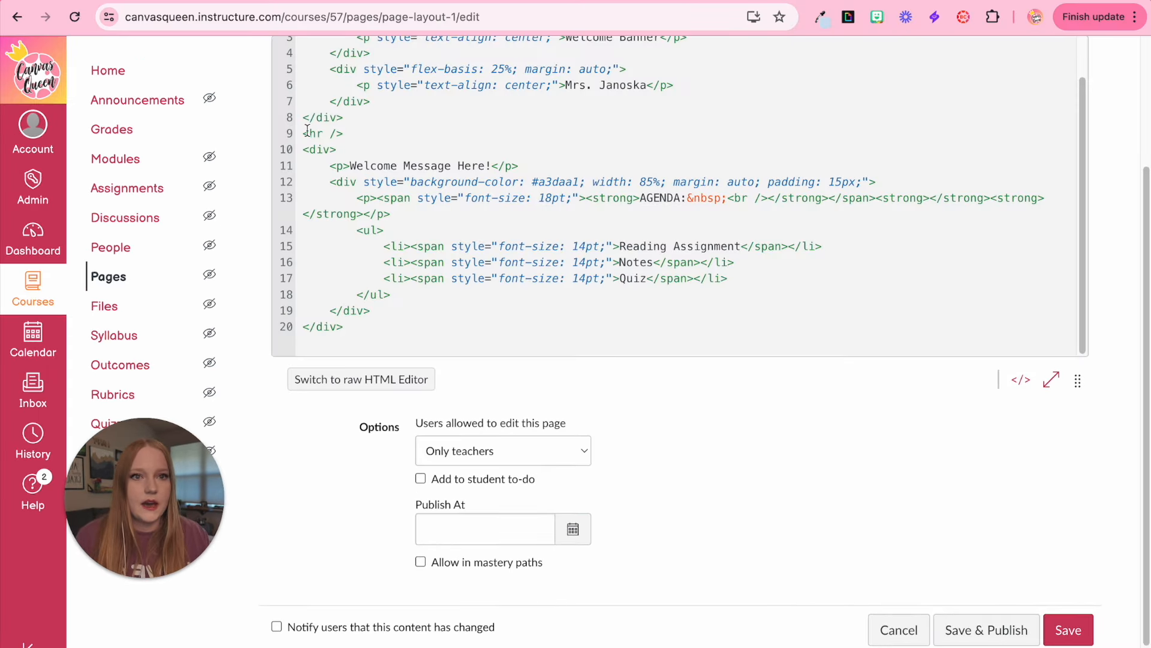
pyautogui.rightClick(321, 133)
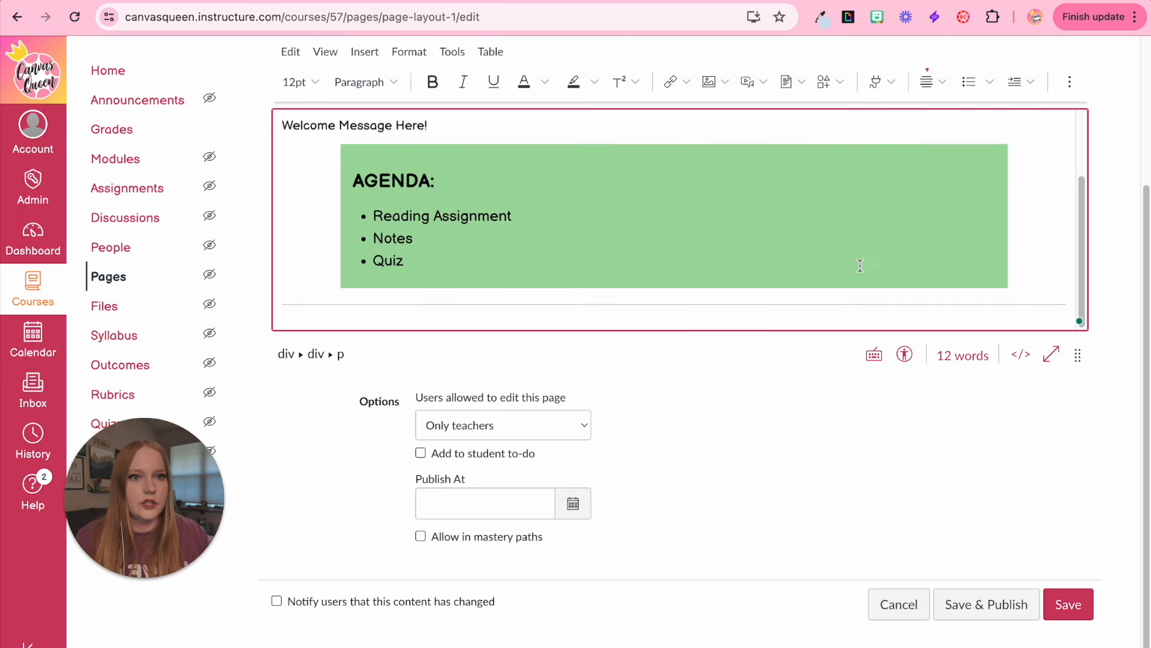
pyautogui.moveTo(1021, 354)
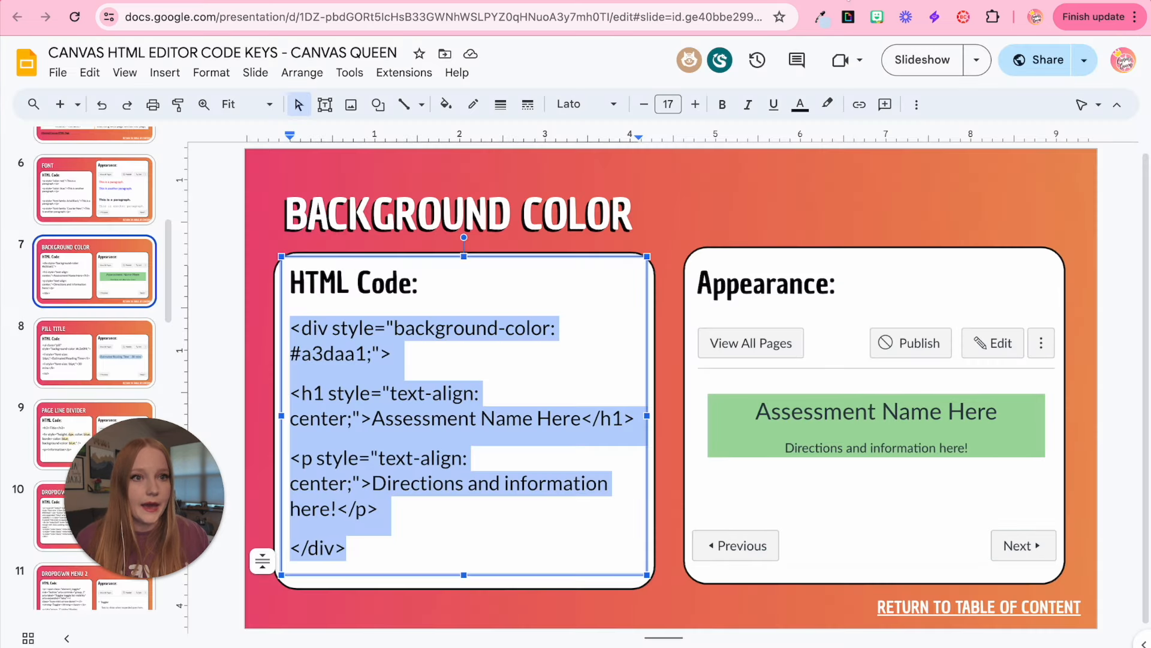
# - Paste a second <hr /> below the agenda box, followed by the four-cell Div Columns code
pyautogui.scroll(-3)
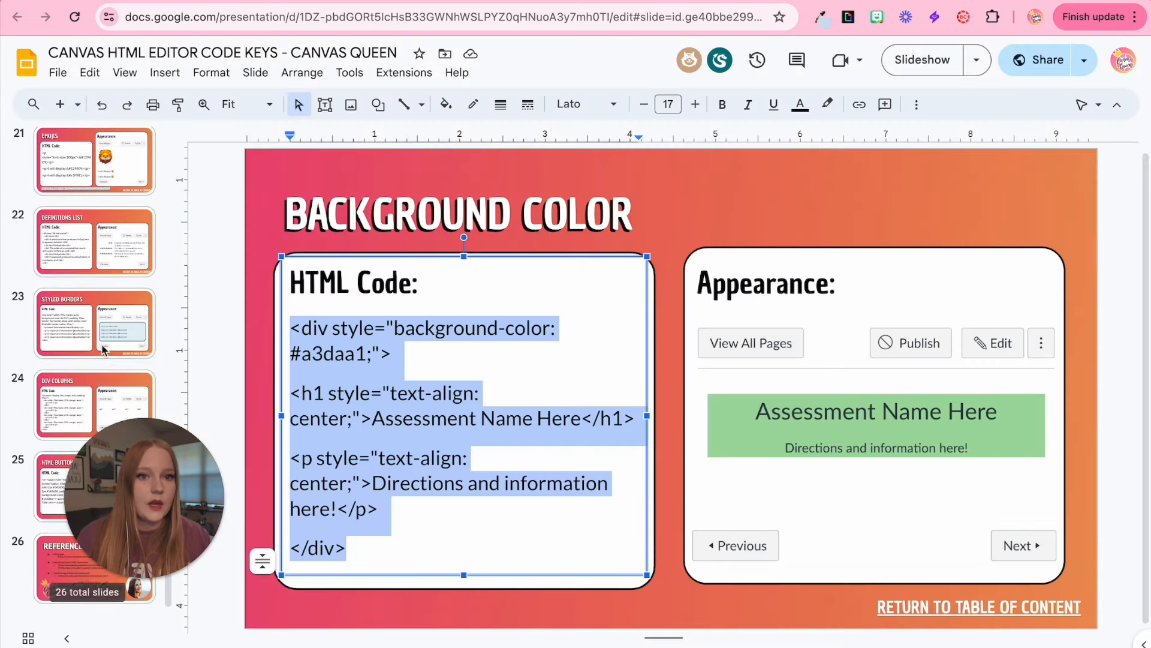
pyautogui.click(94, 403)
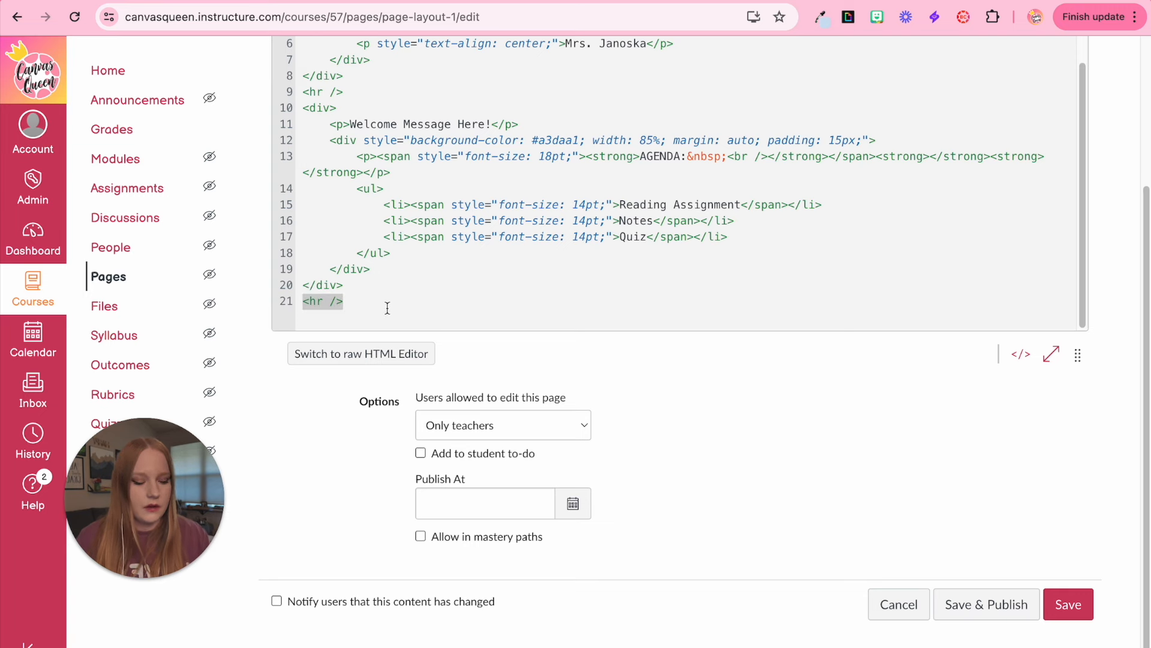
pyautogui.scroll(-3)
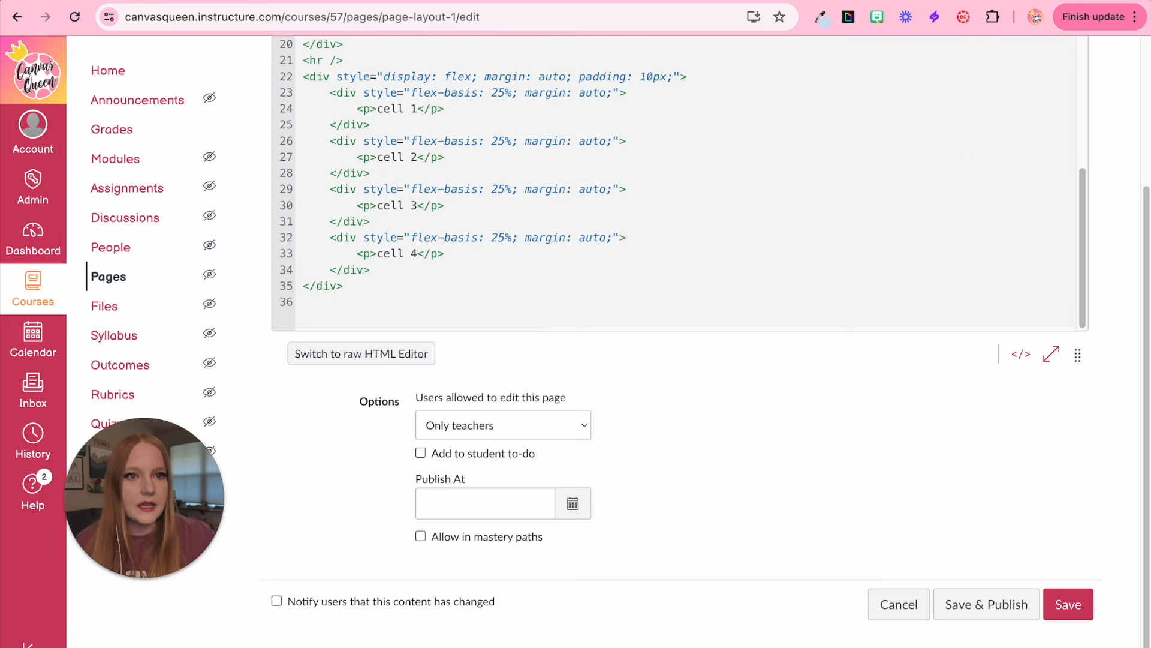
pyautogui.moveTo(999, 373)
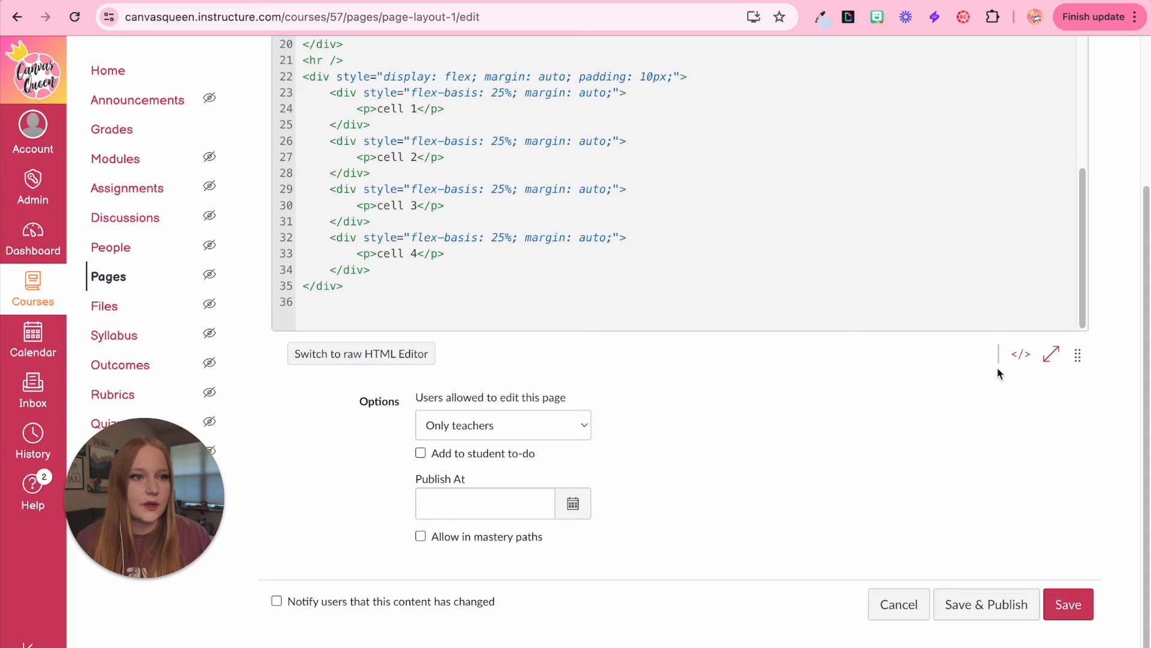
pyautogui.click(361, 353)
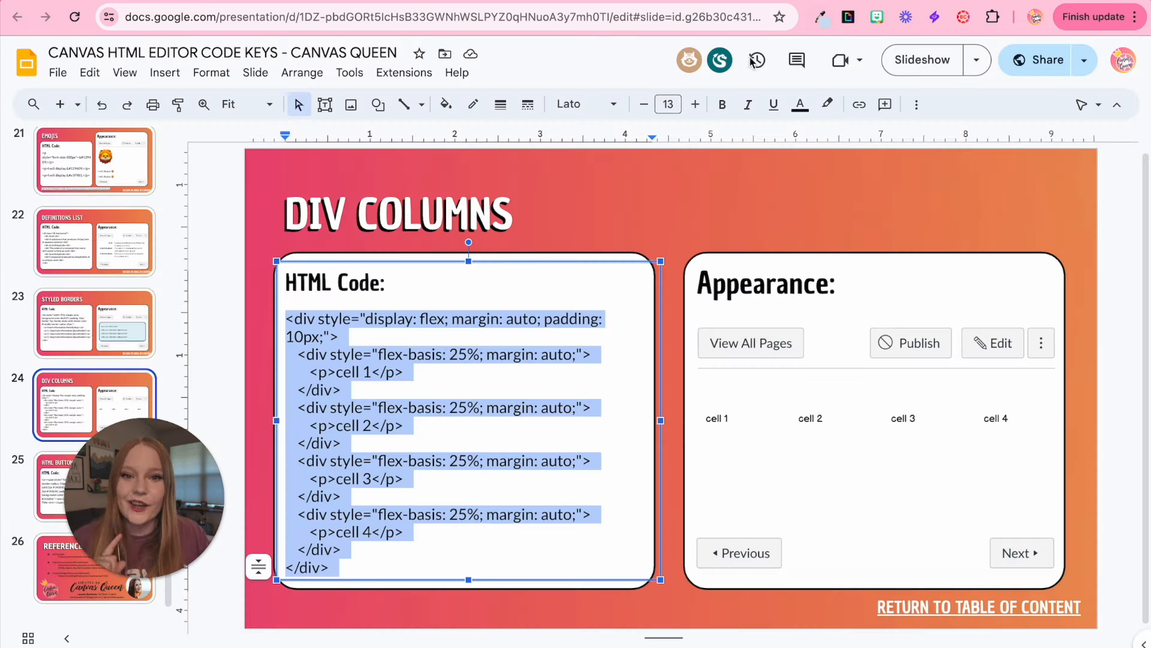
pyautogui.click(94, 486)
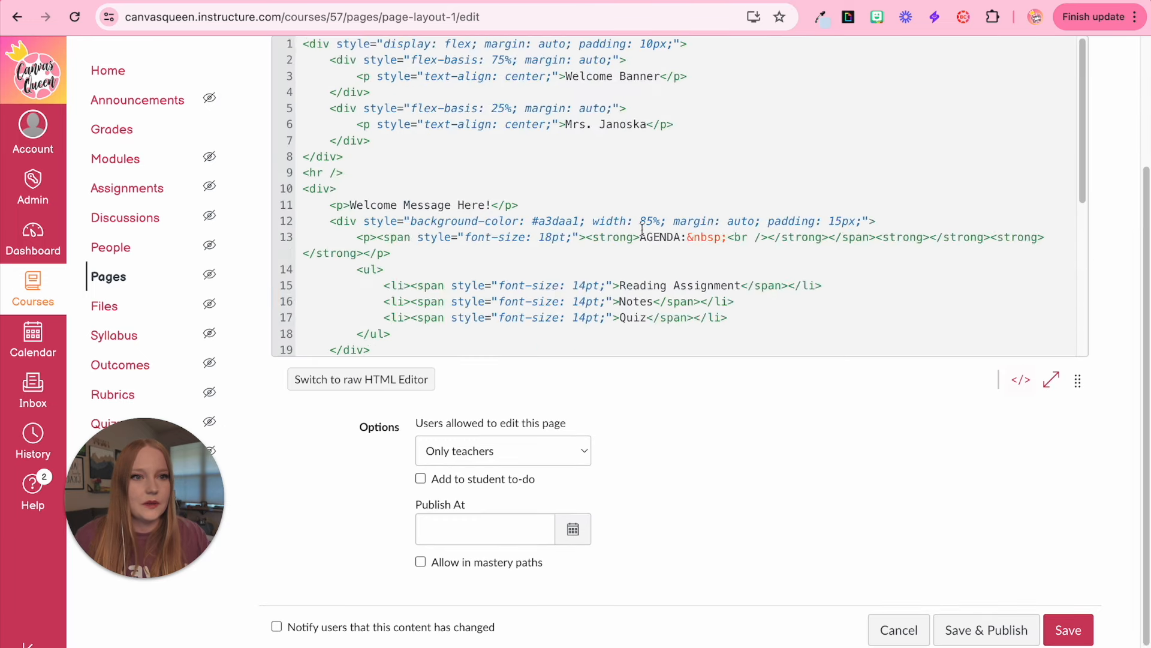
# - Turn the cells into orange Module 1–4 buttons, save, and reopen for editing
pyautogui.scroll(-3)
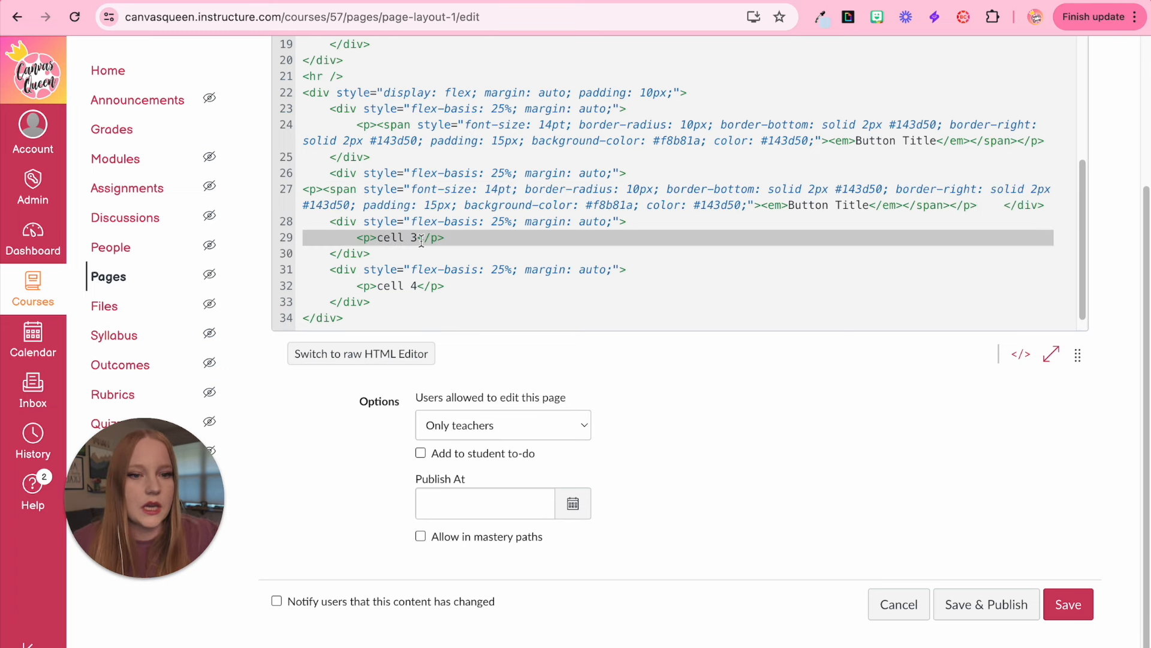
pyautogui.click(361, 353)
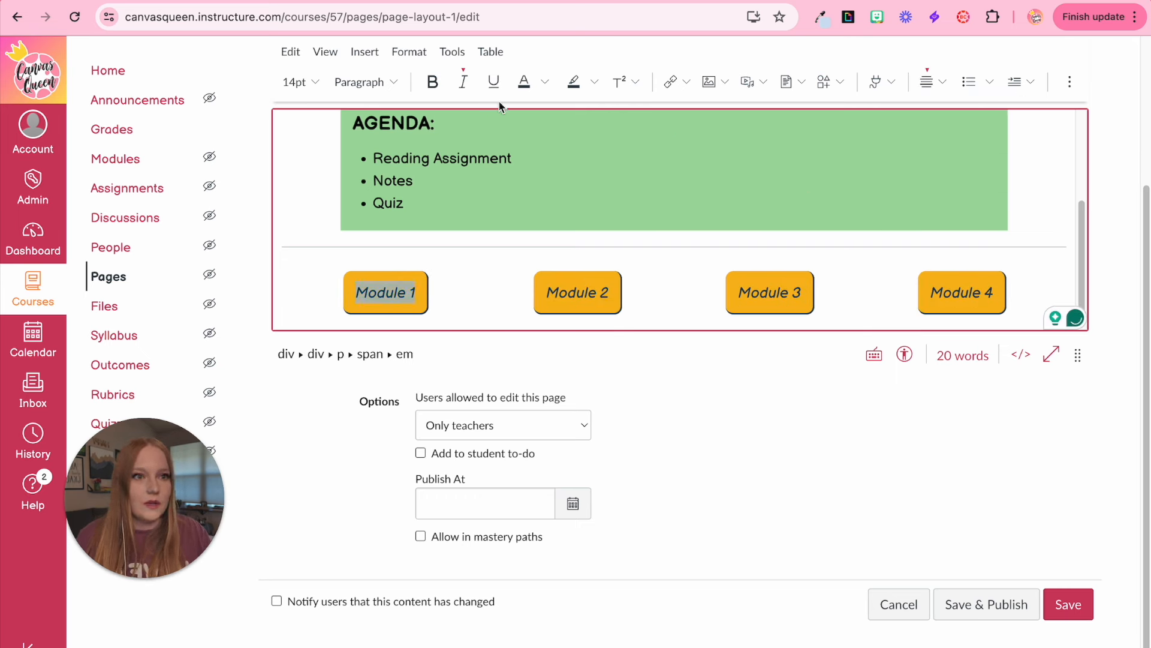
pyautogui.click(669, 82)
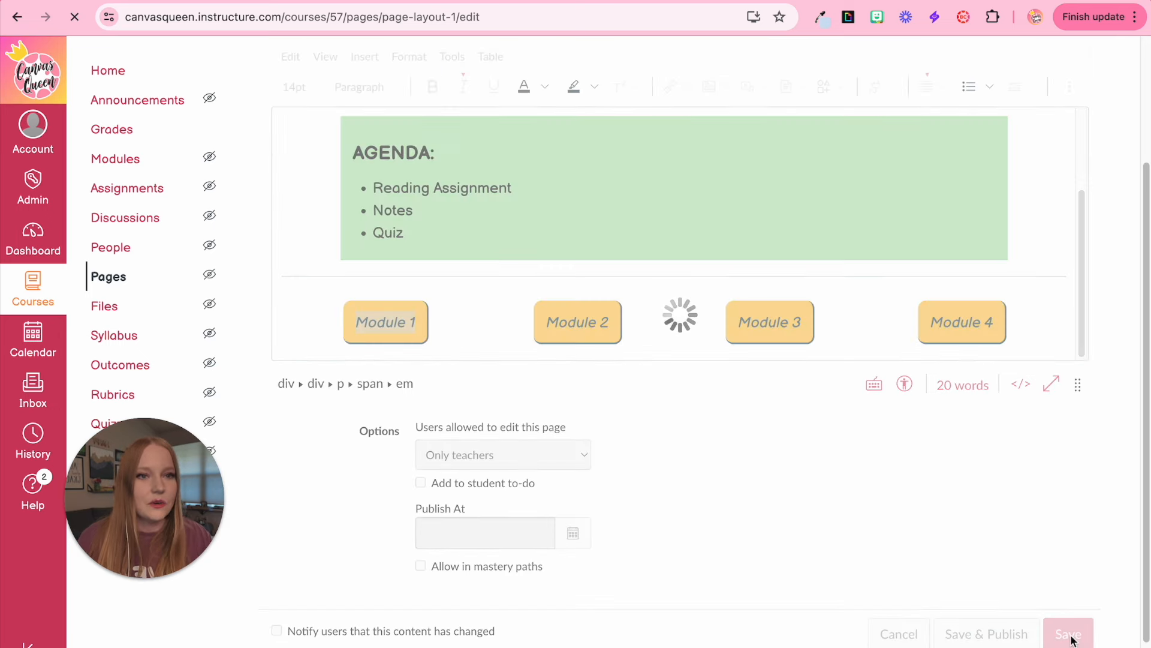
pyautogui.click(1068, 634)
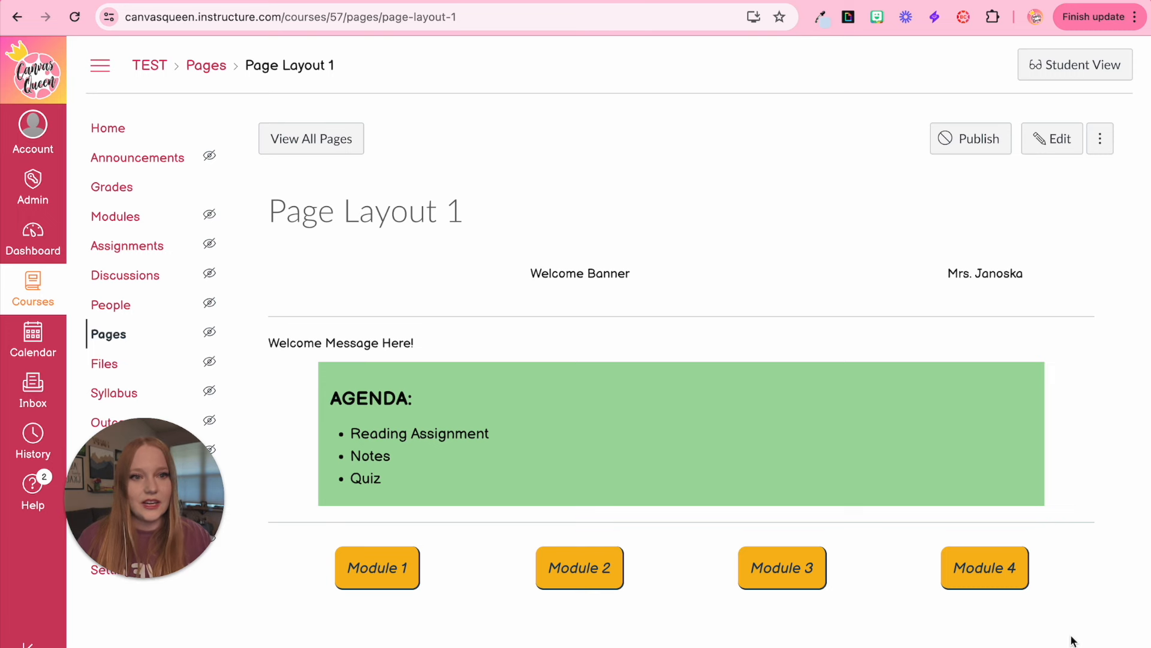
pyautogui.click(1051, 138)
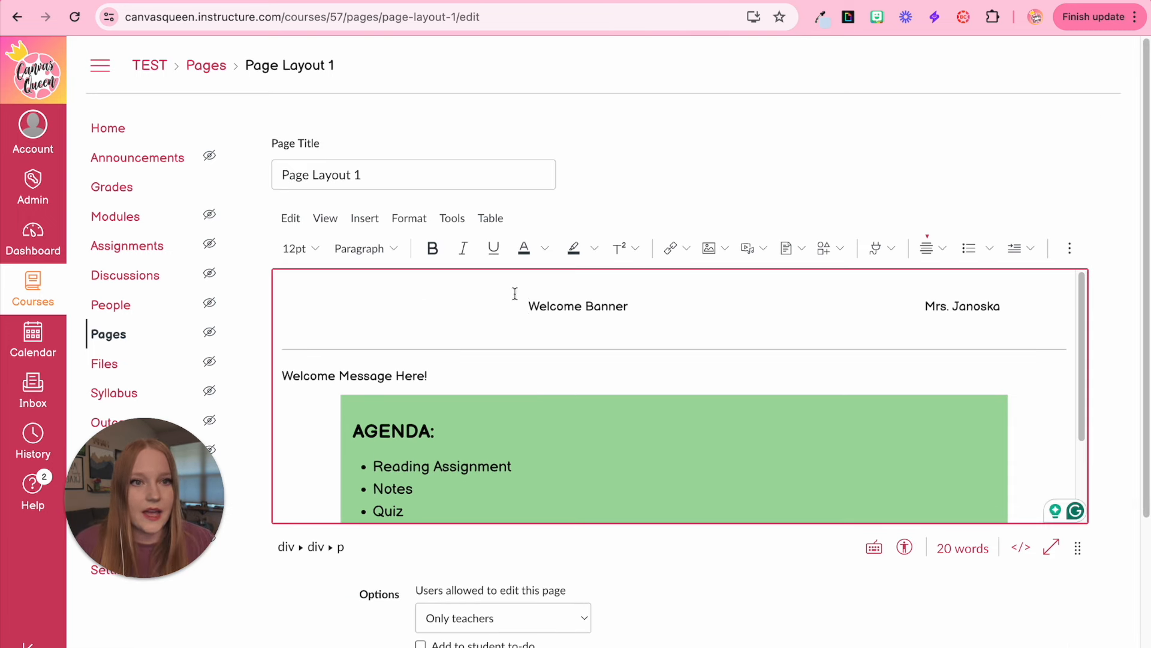
# - Set the banner to 'Welcome to Science Class!' and the side cell to 'Mrs. Janoska's Science Class!'
pyautogui.click(1020, 548)
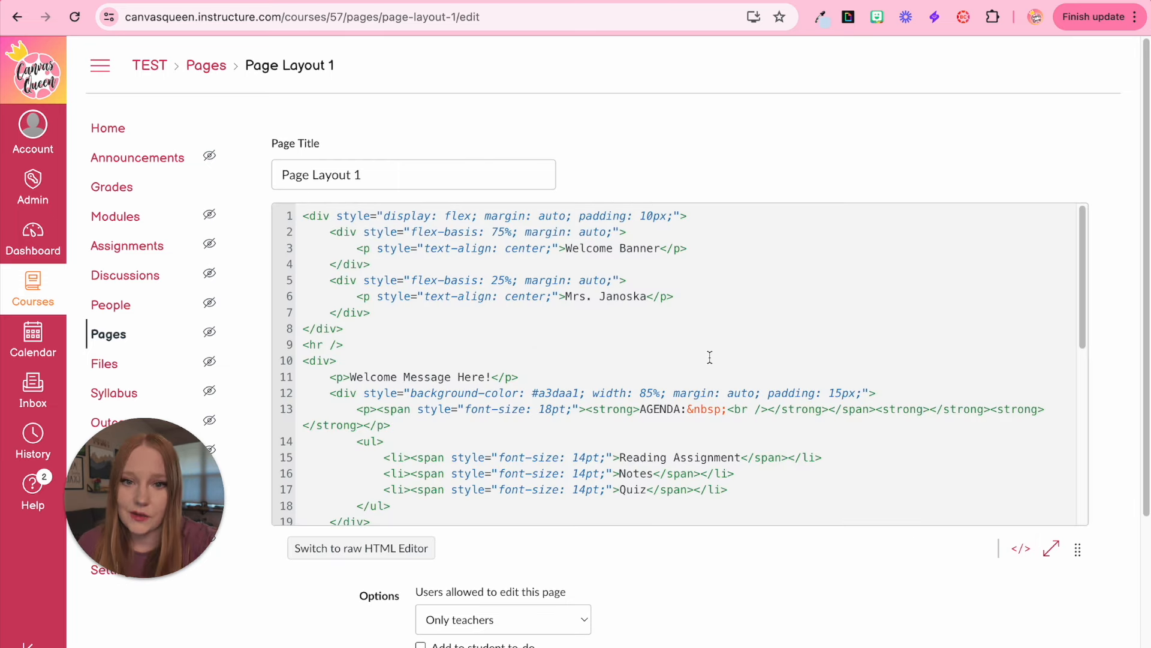
pyautogui.click(1051, 547)
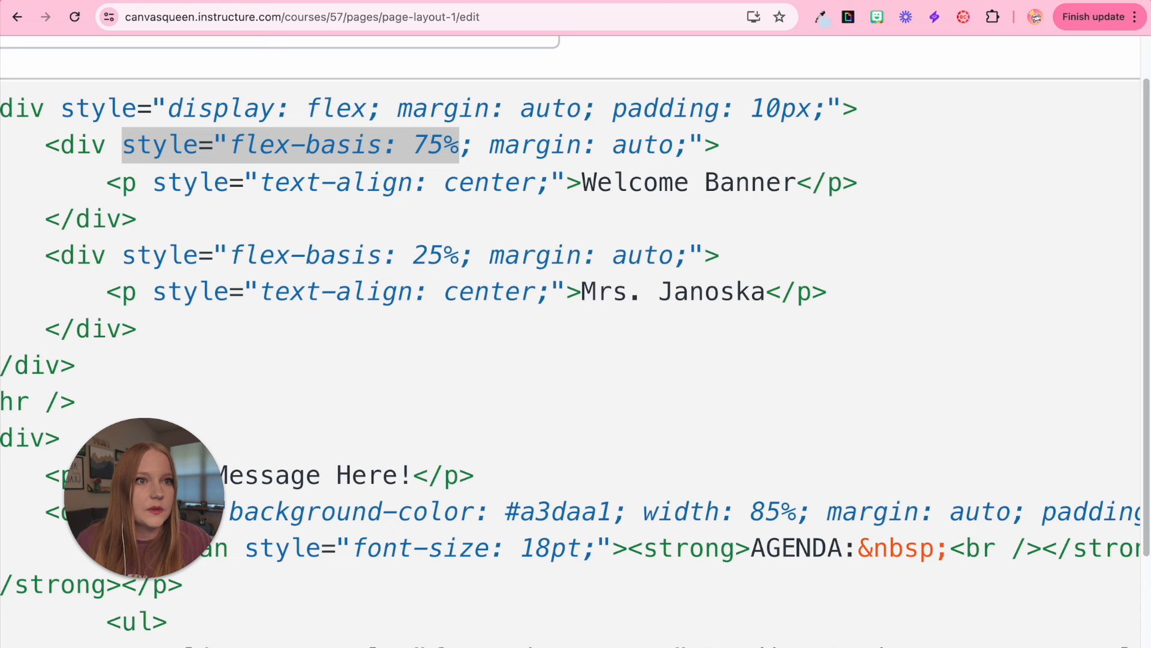
pyautogui.rightClick(686, 139)
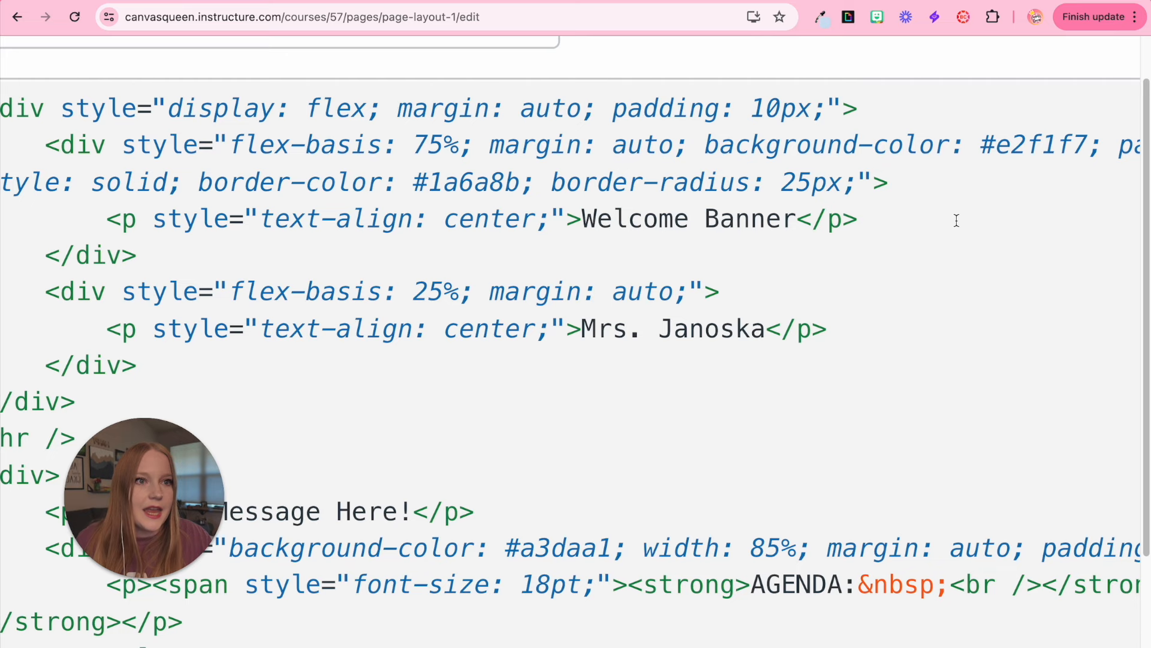
pyautogui.click(1021, 546)
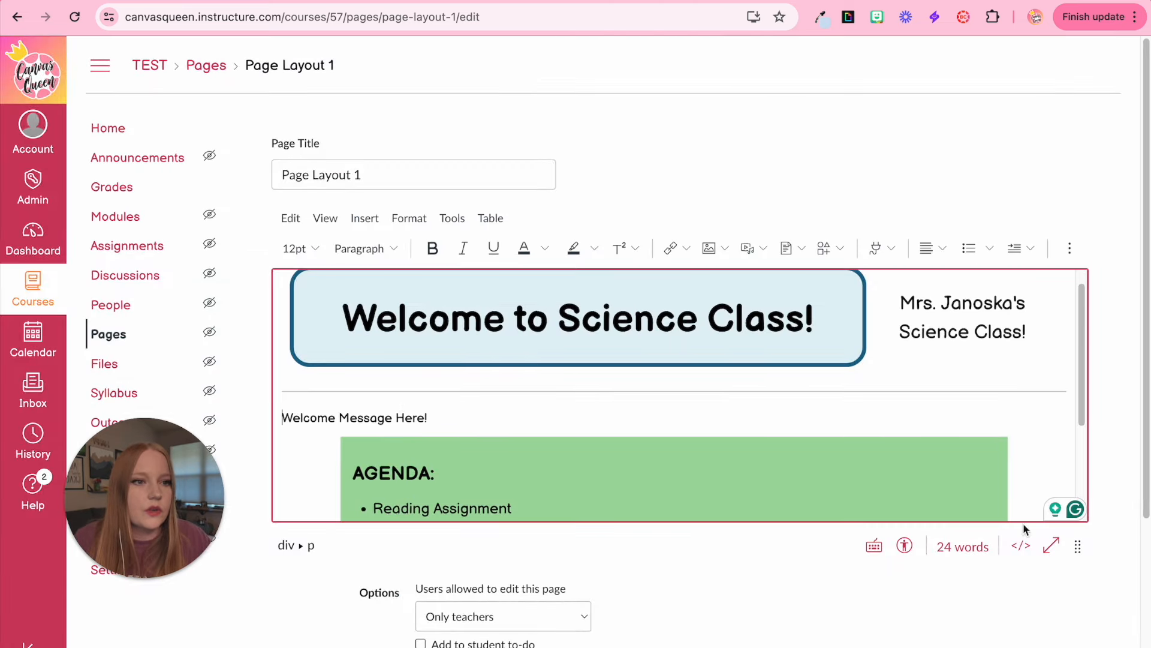
# - Change both hr divider colours to #aa6be0 for thick purple lines
pyautogui.click(1021, 546)
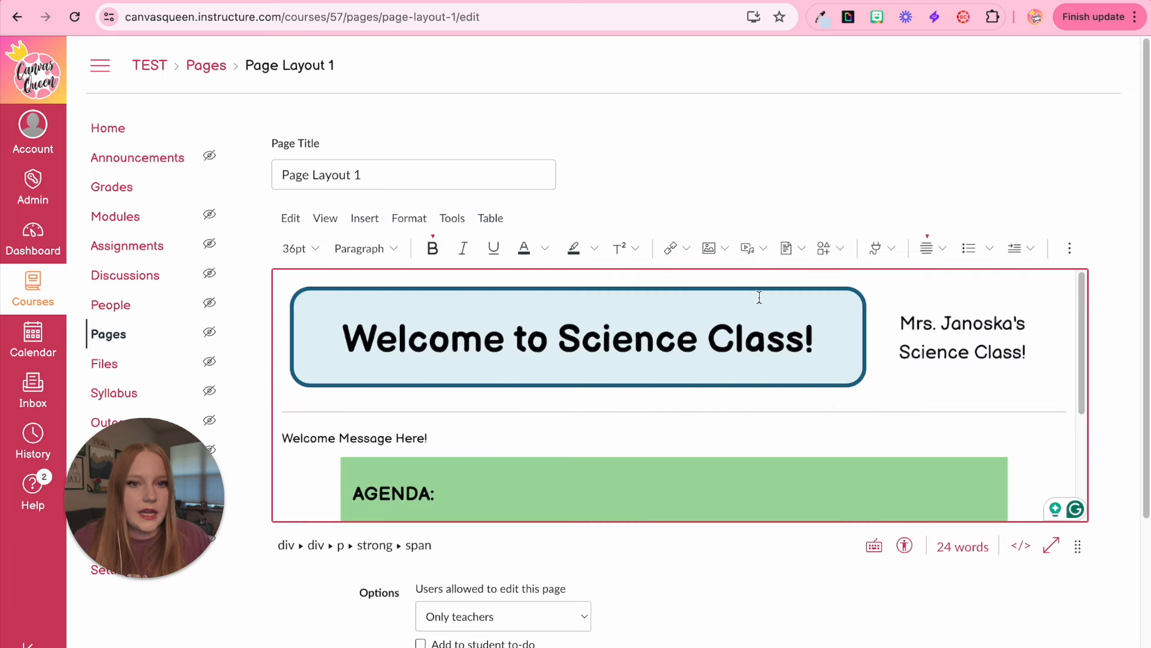
pyautogui.moveTo(940, 138)
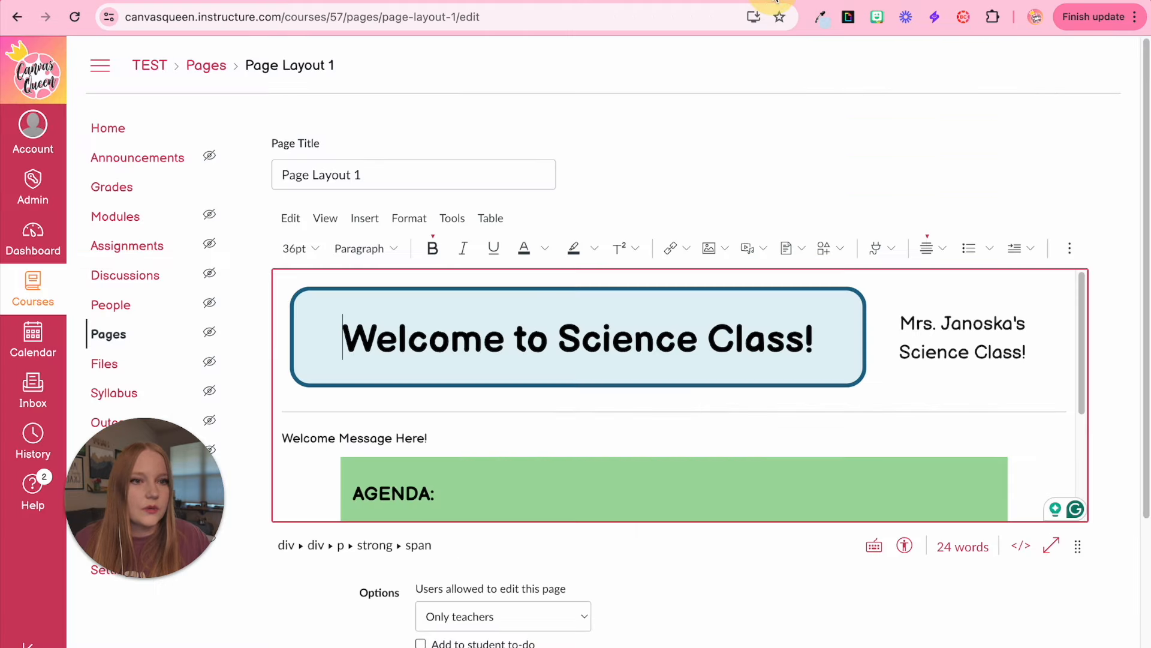
pyautogui.click(1020, 546)
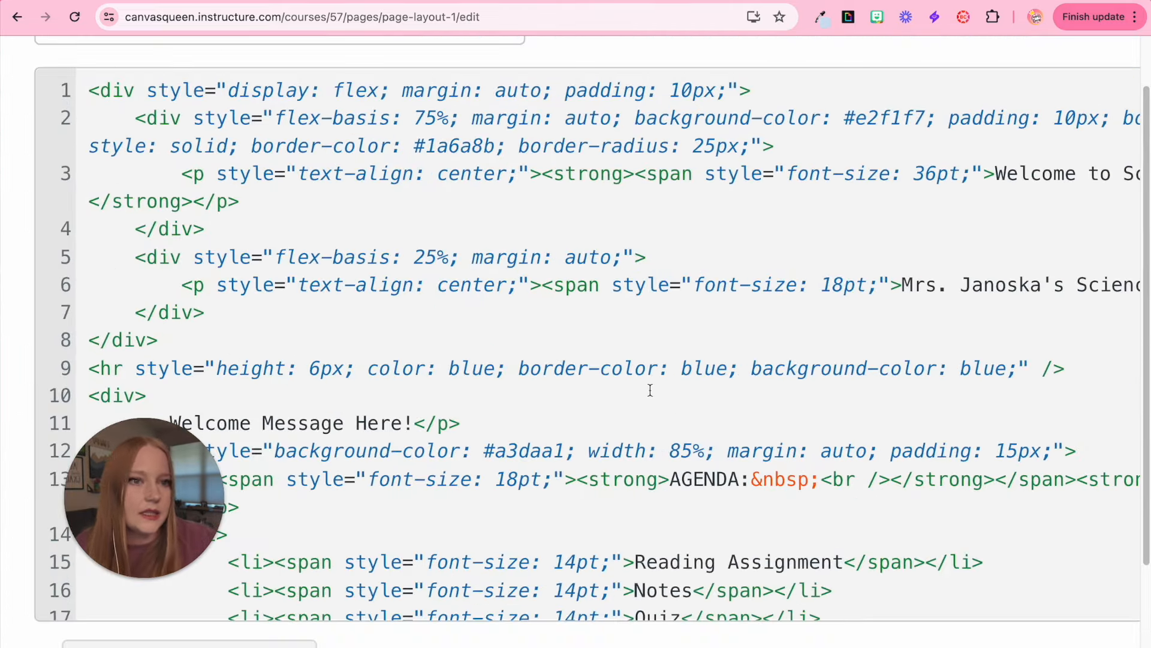
pyautogui.click(821, 16)
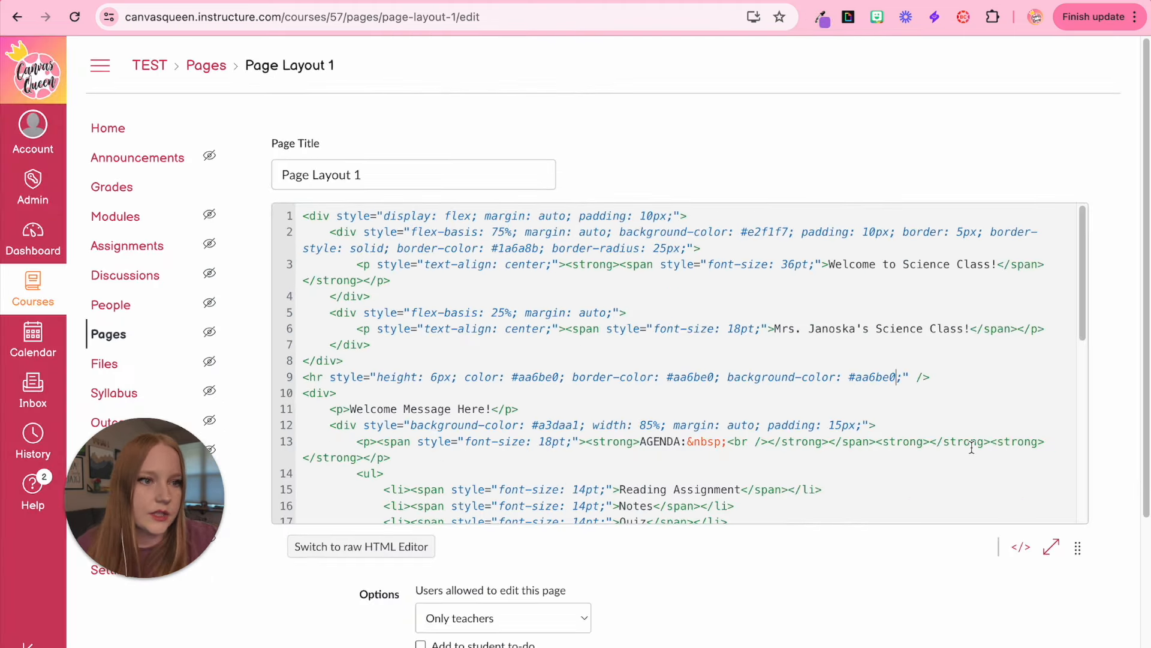
pyautogui.click(361, 546)
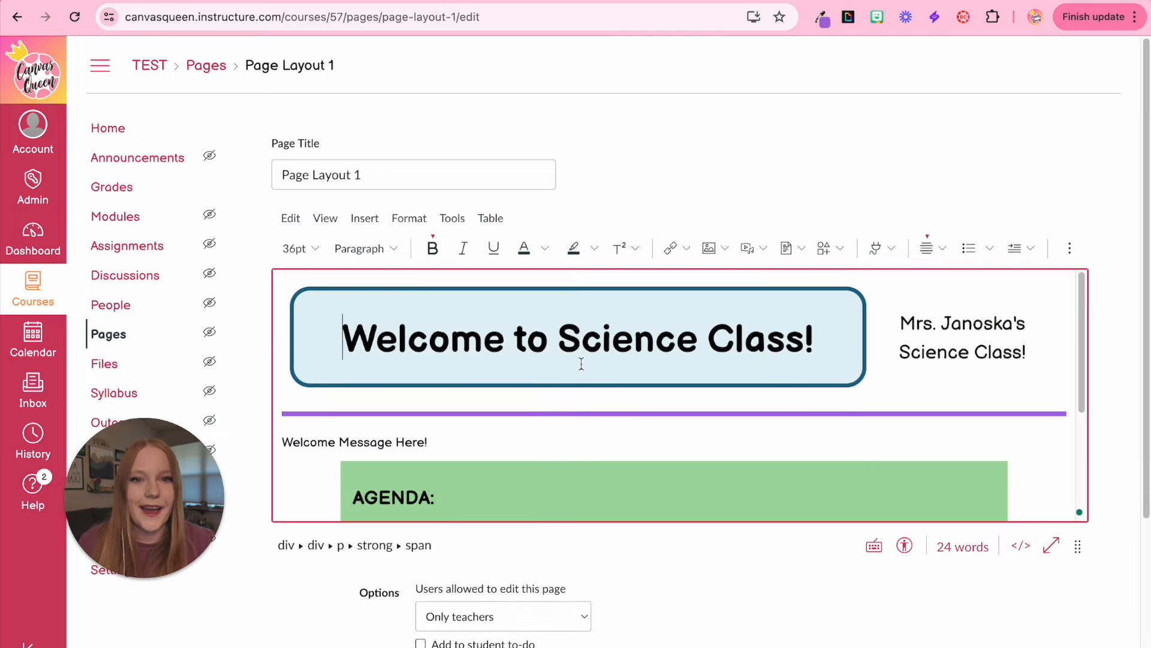
pyautogui.click(1021, 546)
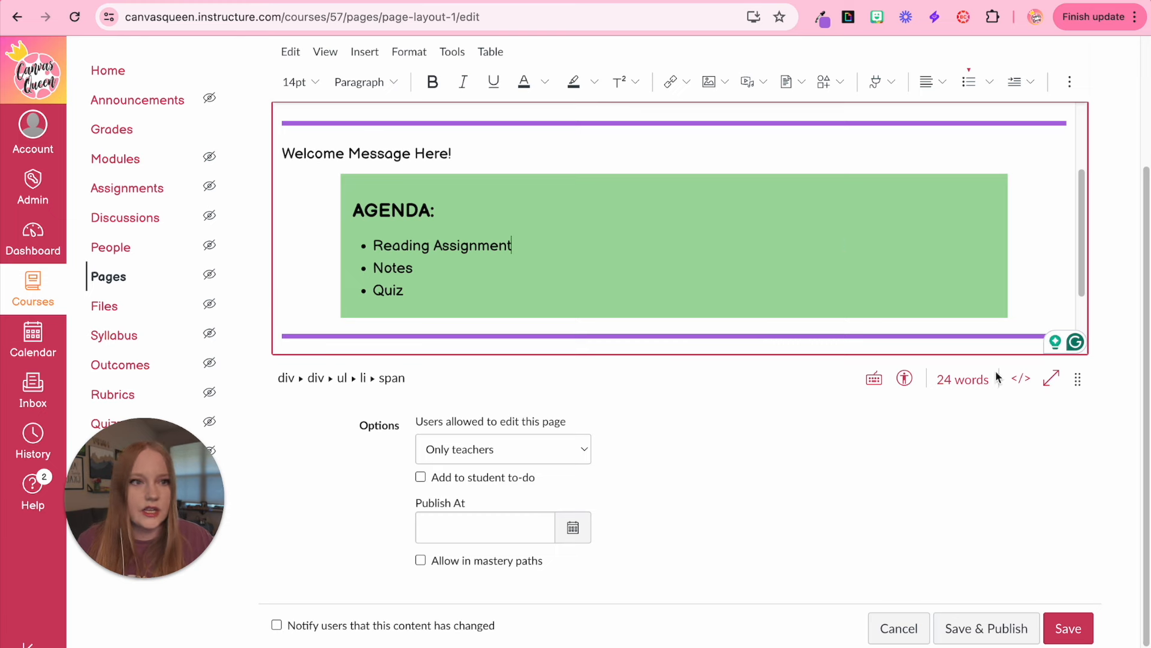
# - Dismiss the find bar and save the page with its light-blue agenda box and dark blue dividers
pyautogui.scroll(3)
pyautogui.write('agend')
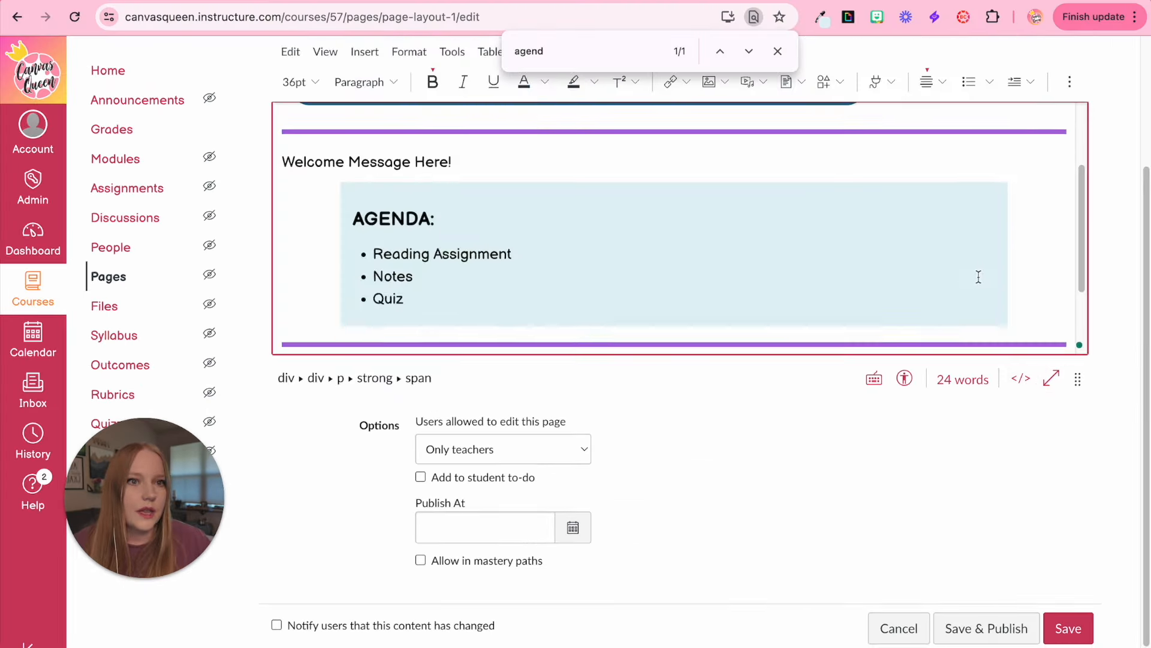
pyautogui.scroll(3)
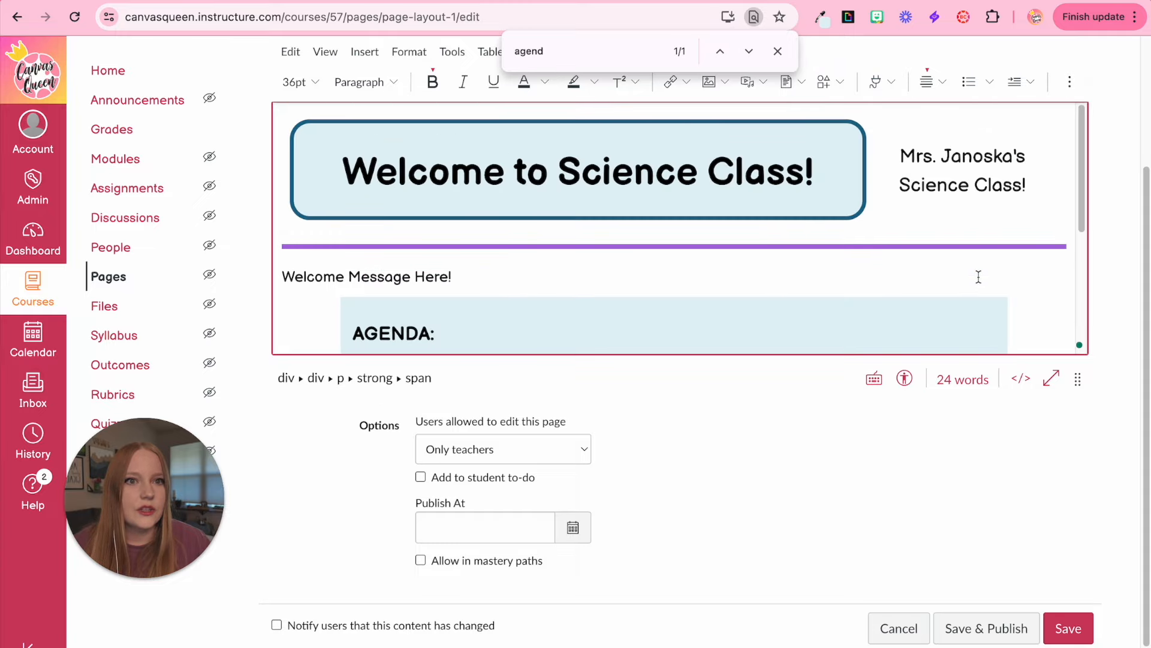
pyautogui.click(778, 51)
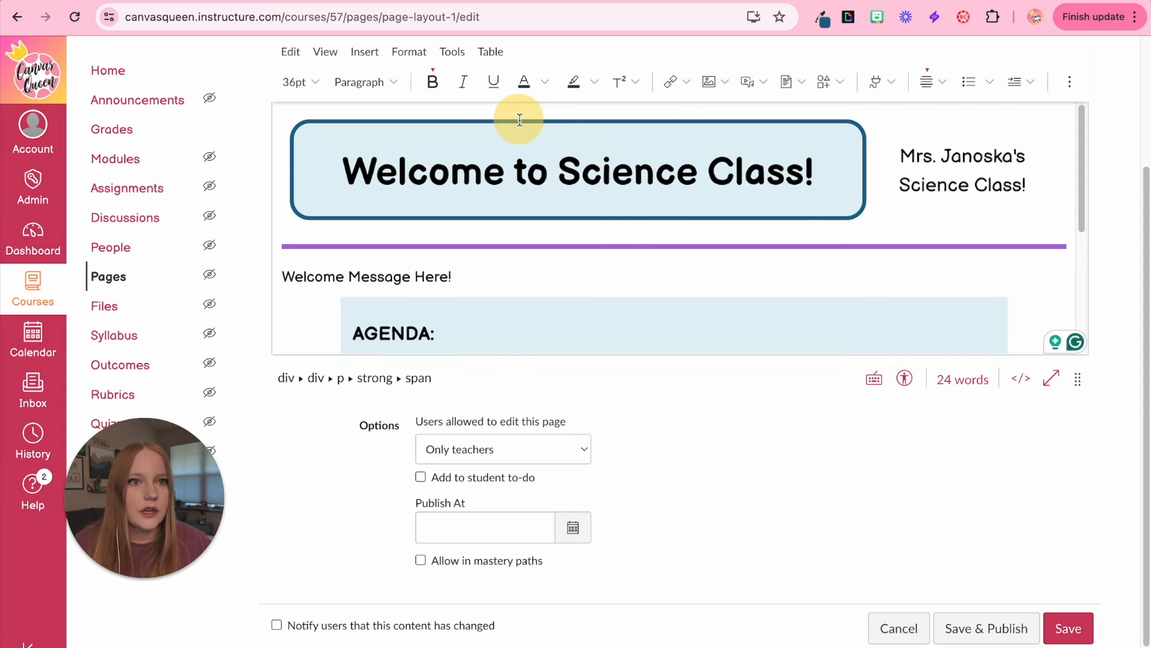
pyautogui.click(1068, 628)
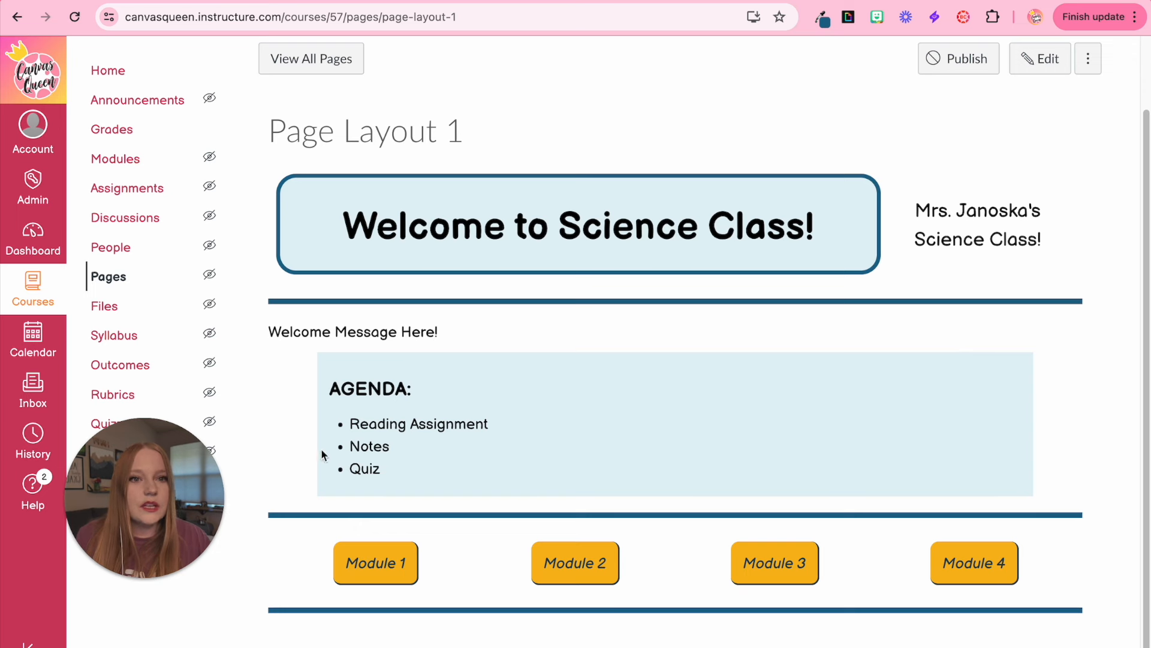
pyautogui.moveTo(303, 385)
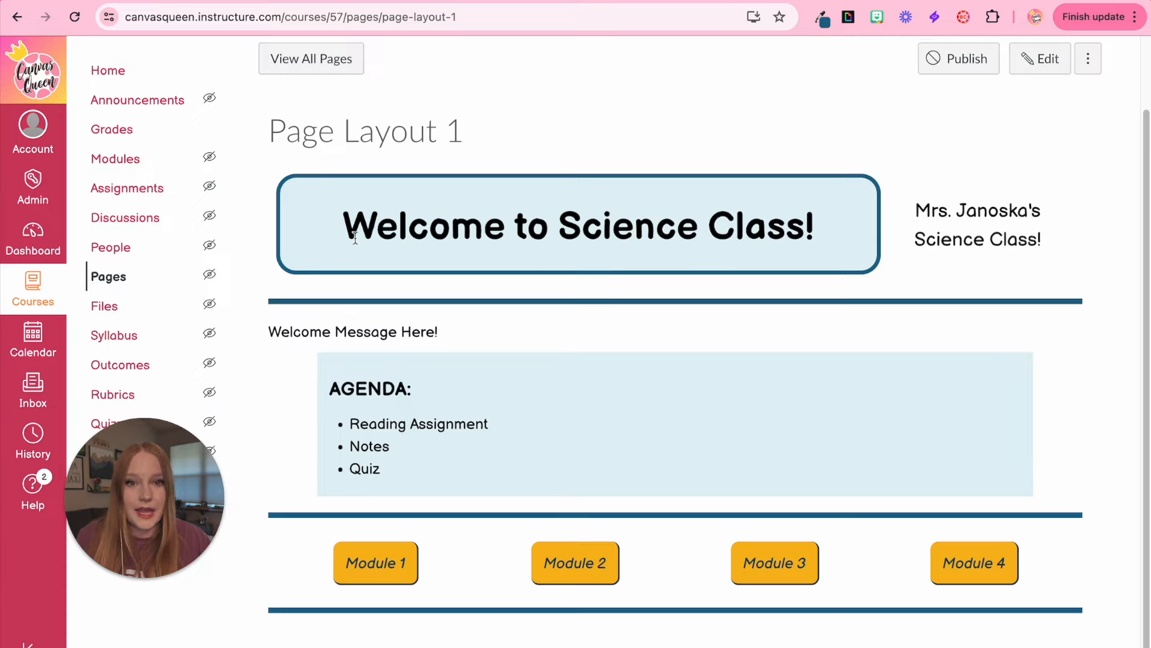
# - Reopen the page and add the banner's border-radius: 25px to the agenda div's style in HTML
pyautogui.click(1040, 58)
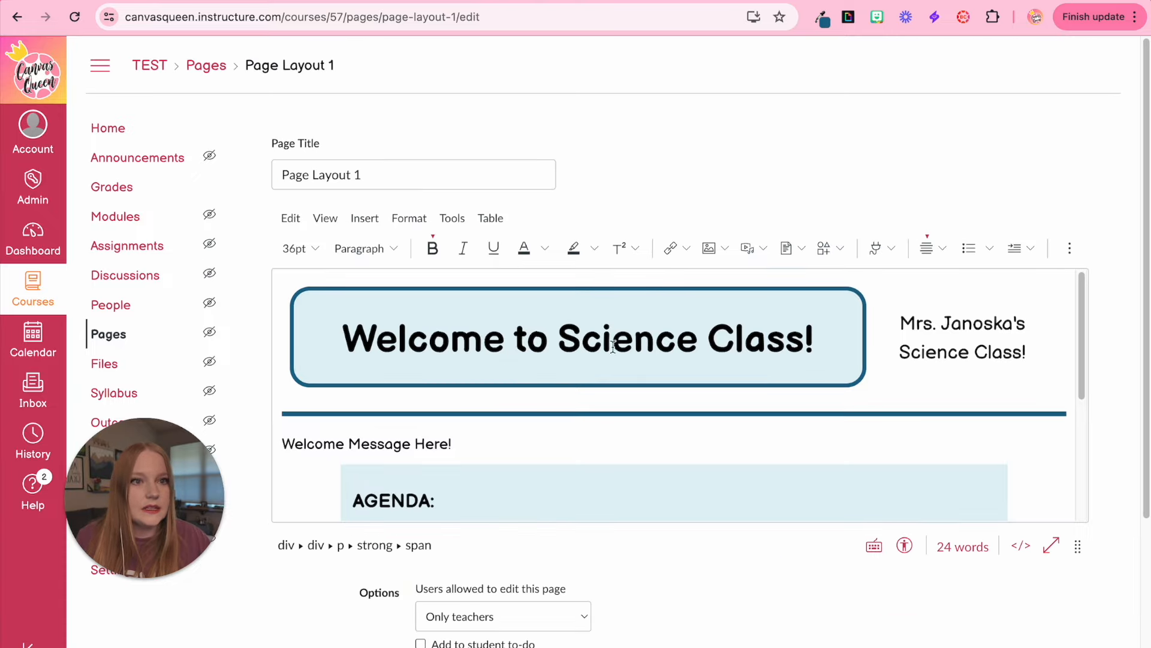
pyautogui.click(1020, 545)
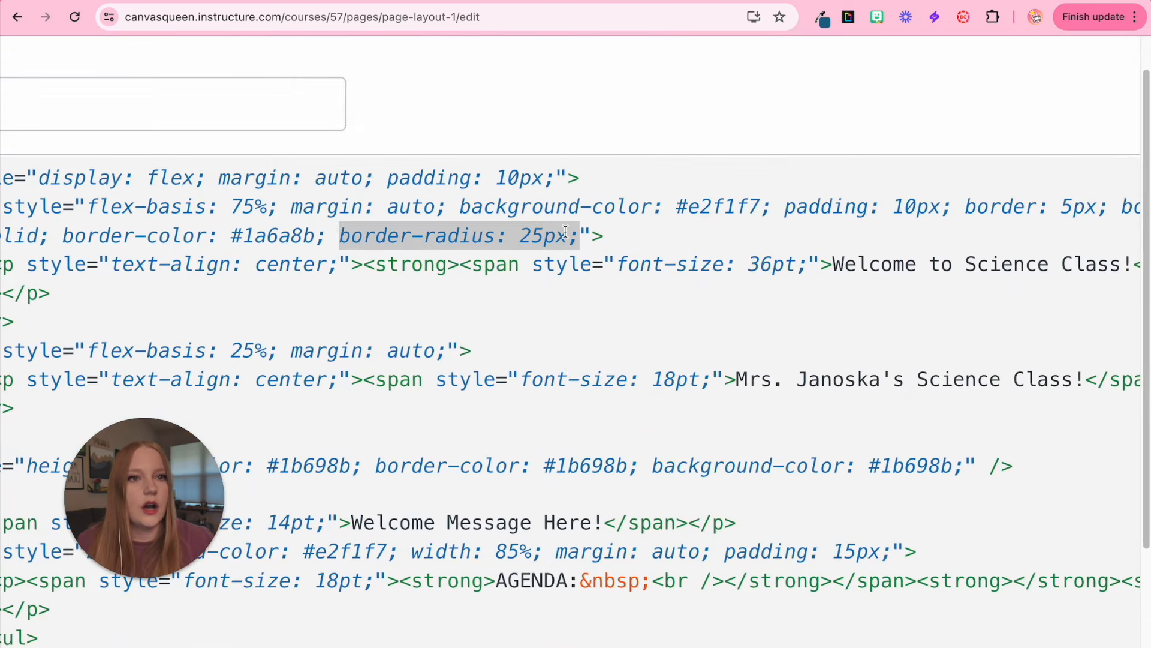
pyautogui.moveTo(605, 351)
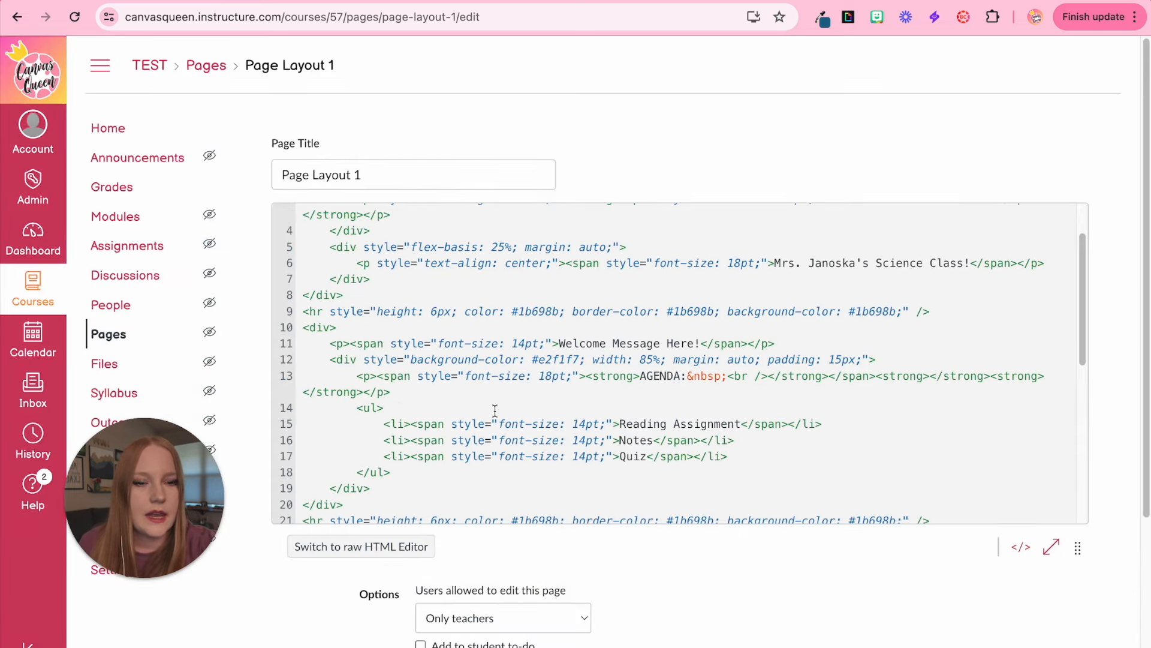
pyautogui.scroll(-3)
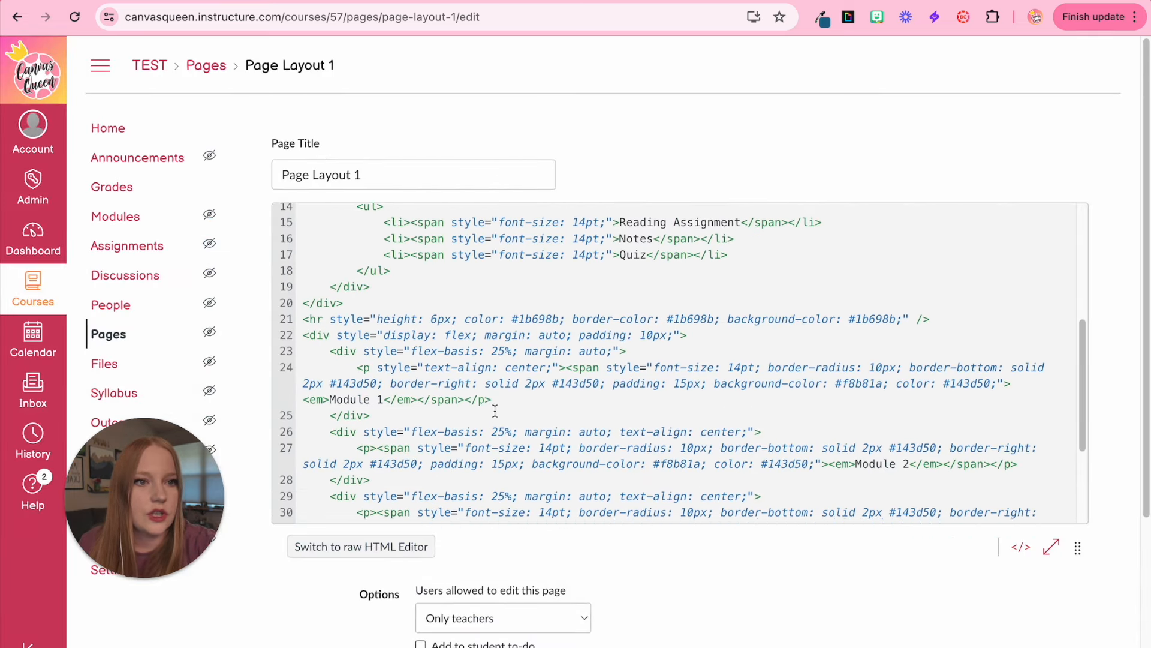
pyautogui.scroll(-3)
pyautogui.write('ag')
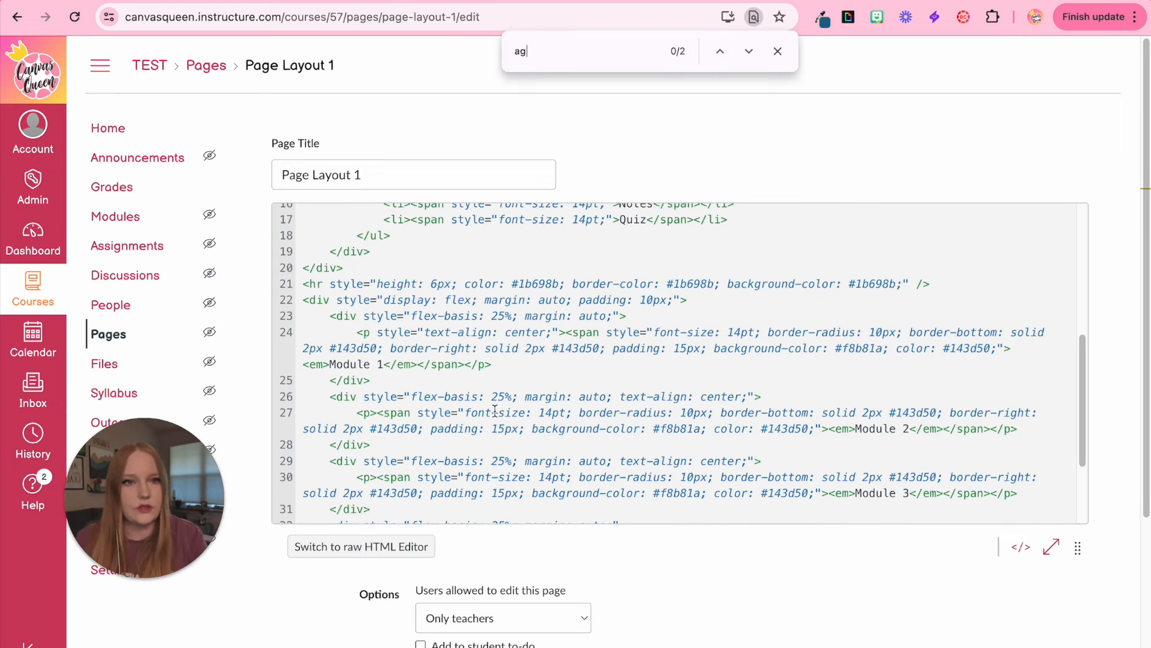
pyautogui.write('end')
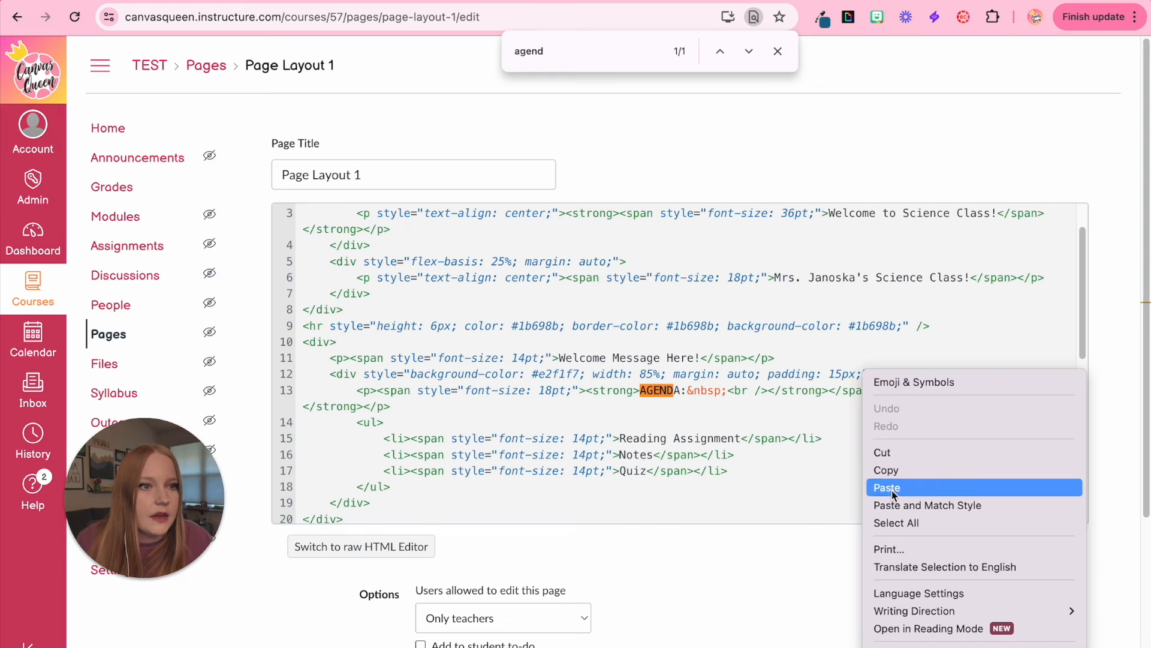
pyautogui.click(886, 487)
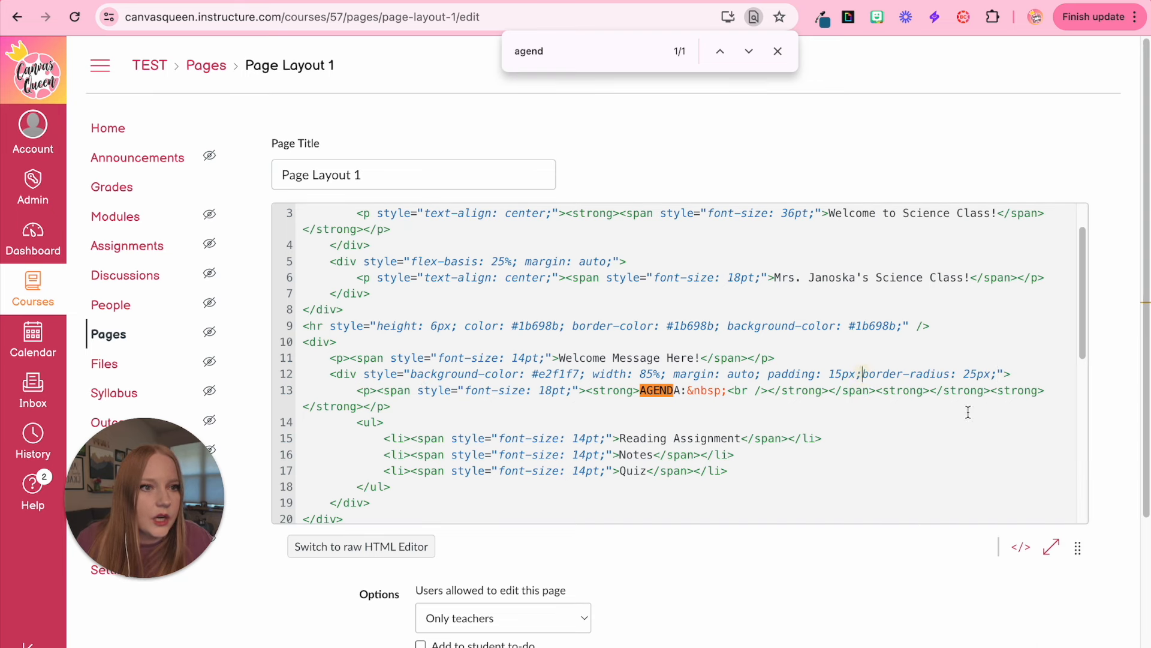
pyautogui.click(360, 545)
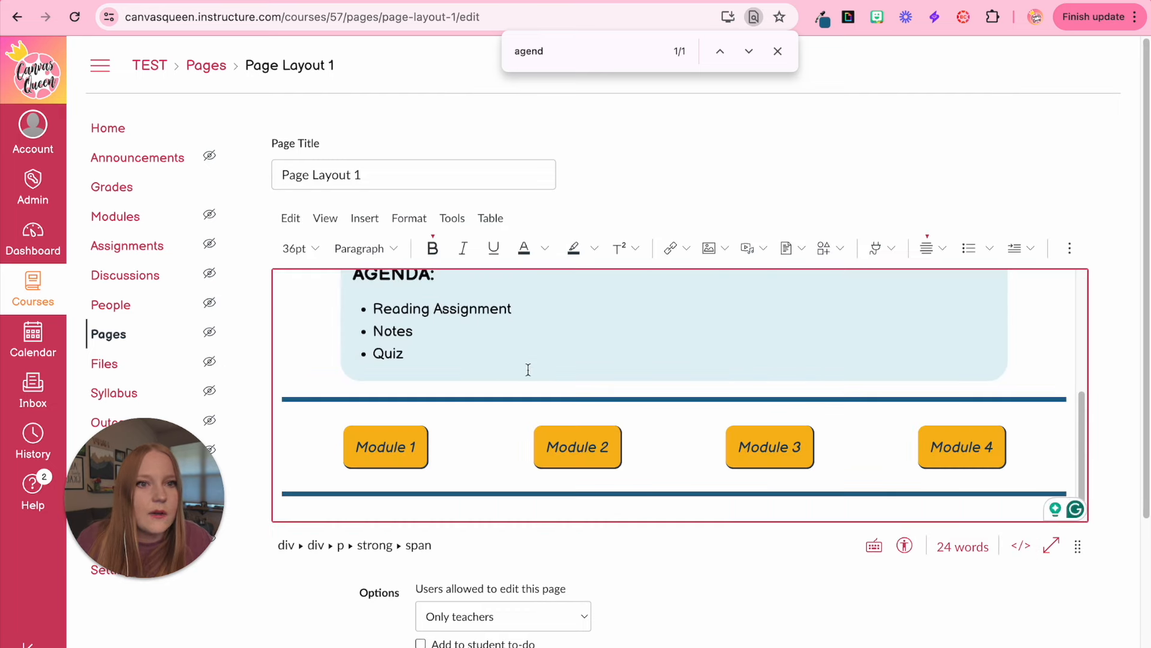
pyautogui.scroll(3)
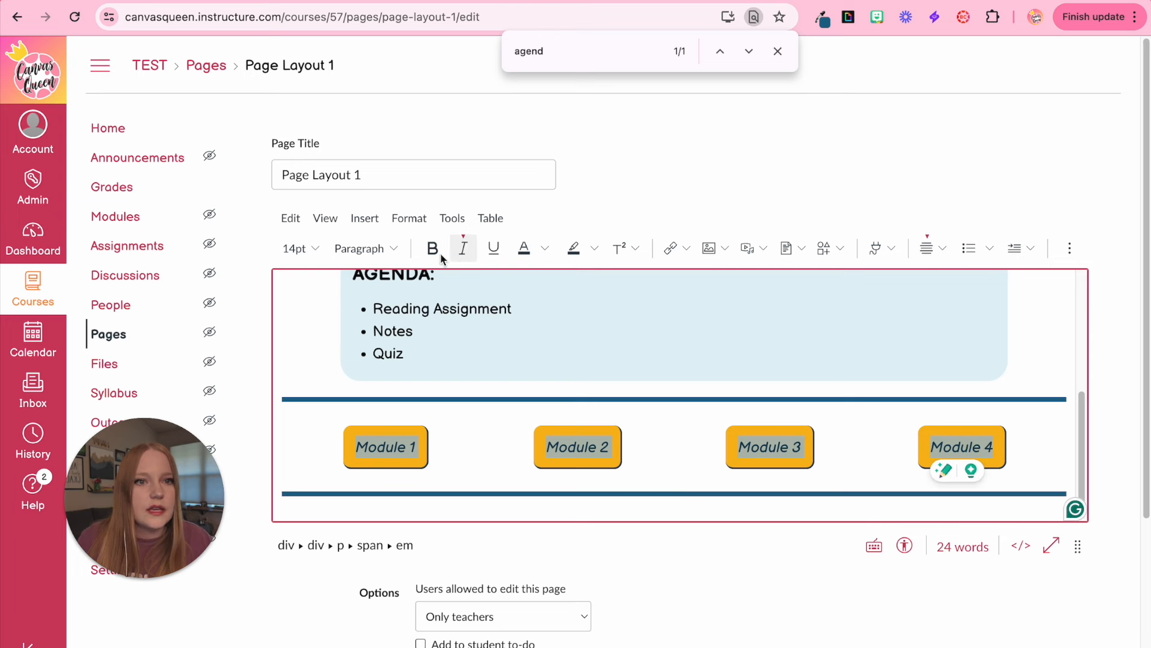
# - Bold the module button labels and set Module 1's background-color to #d0ebc8
pyautogui.click(433, 248)
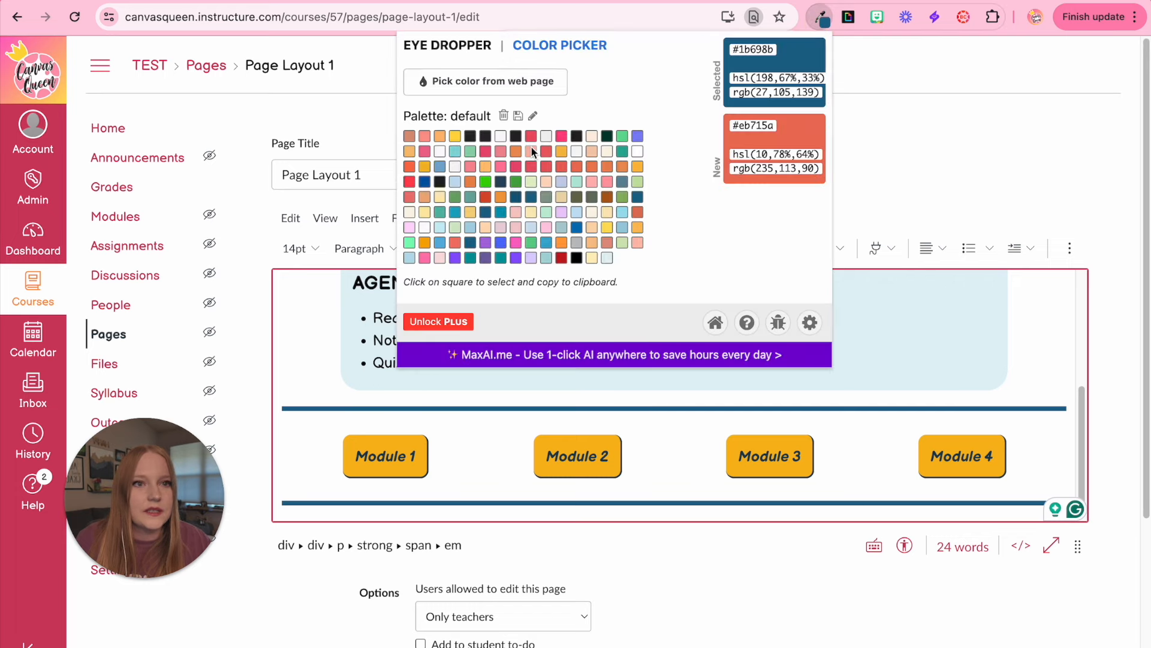
pyautogui.click(456, 226)
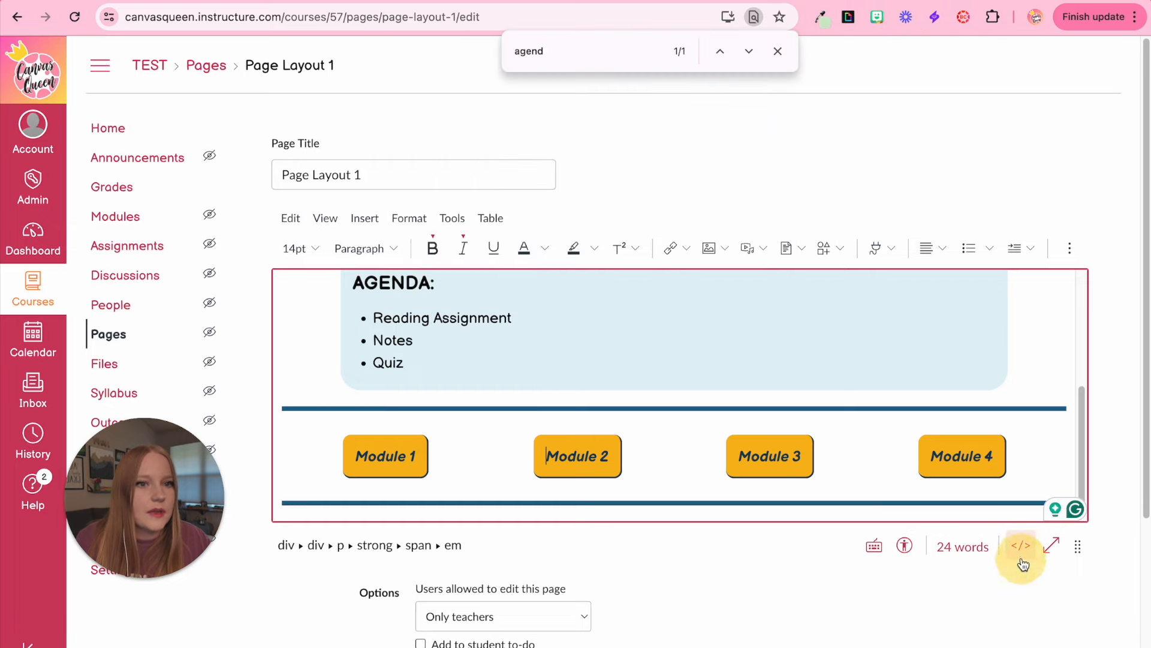
pyautogui.click(1020, 546)
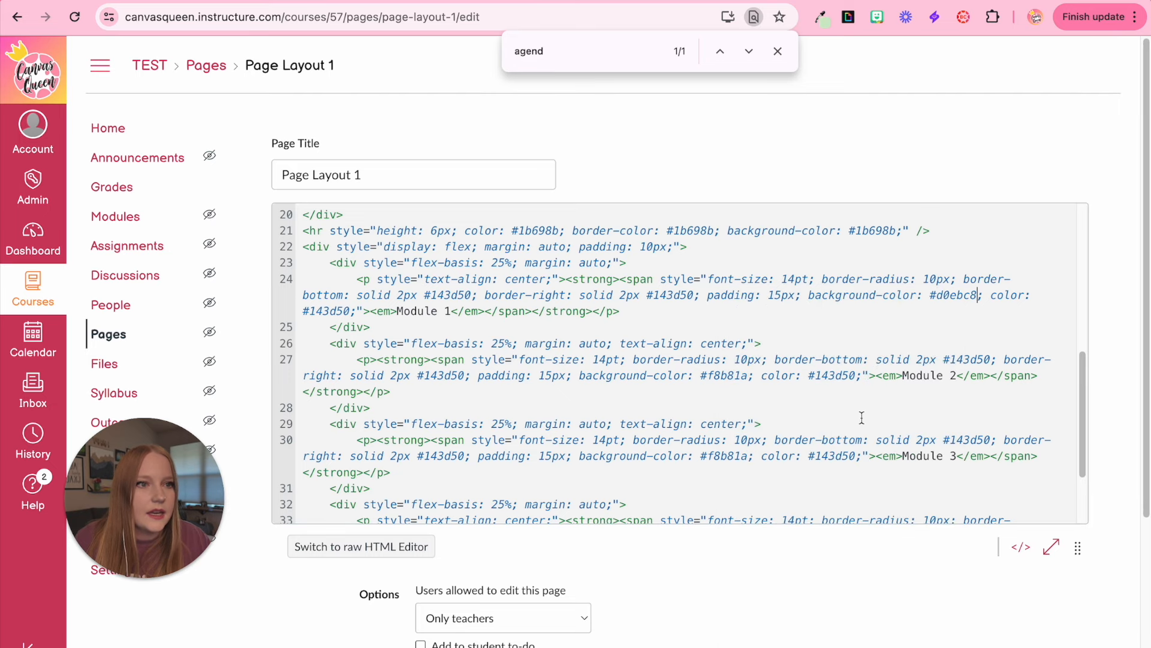
pyautogui.click(361, 546)
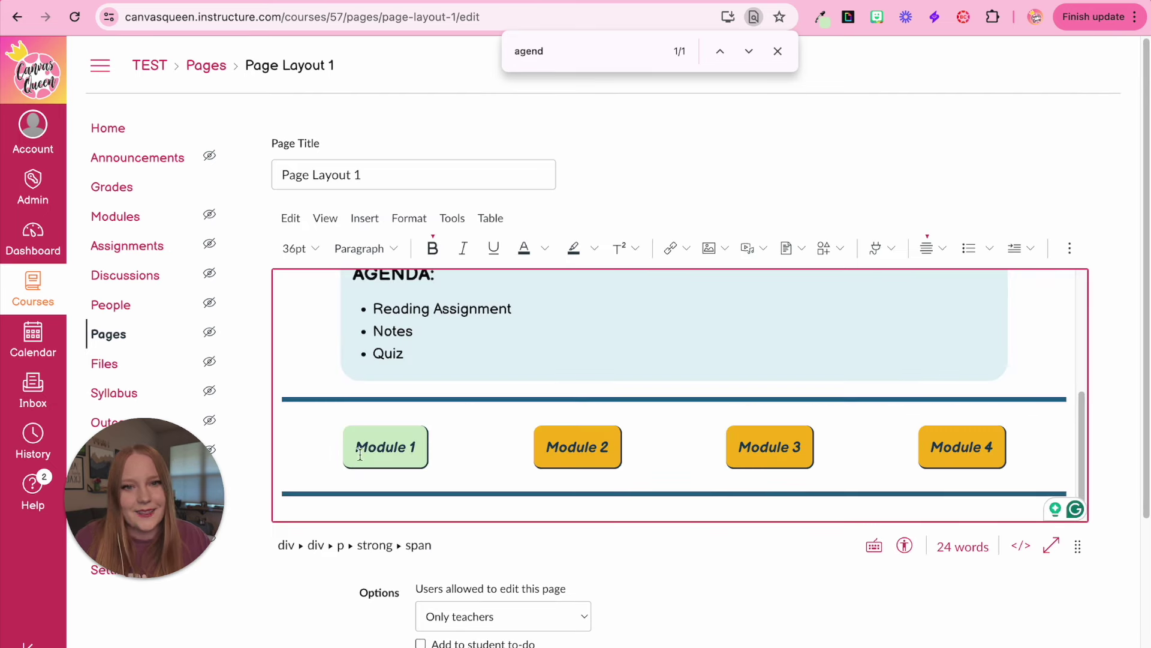